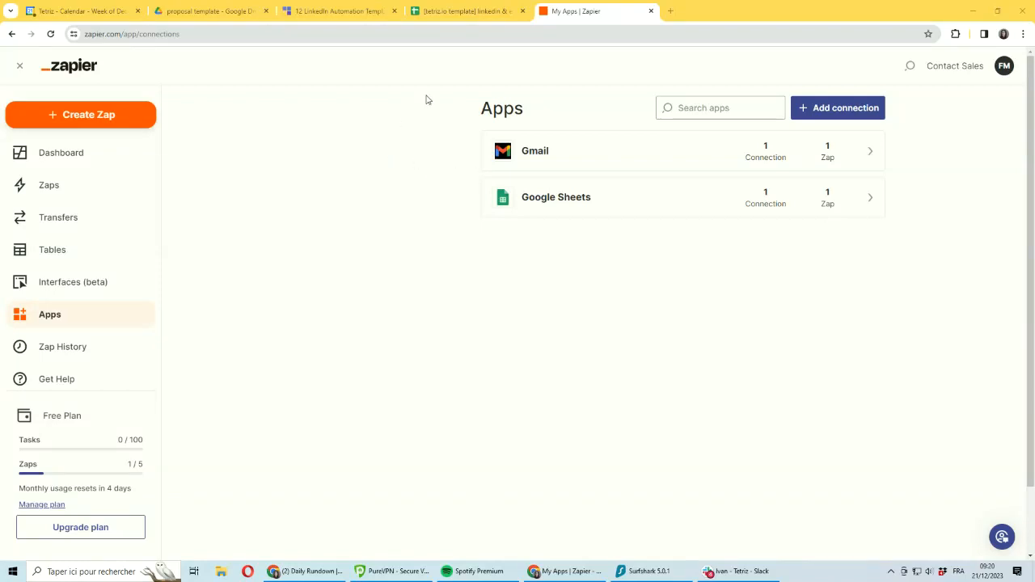
mouse_move(517, 50)
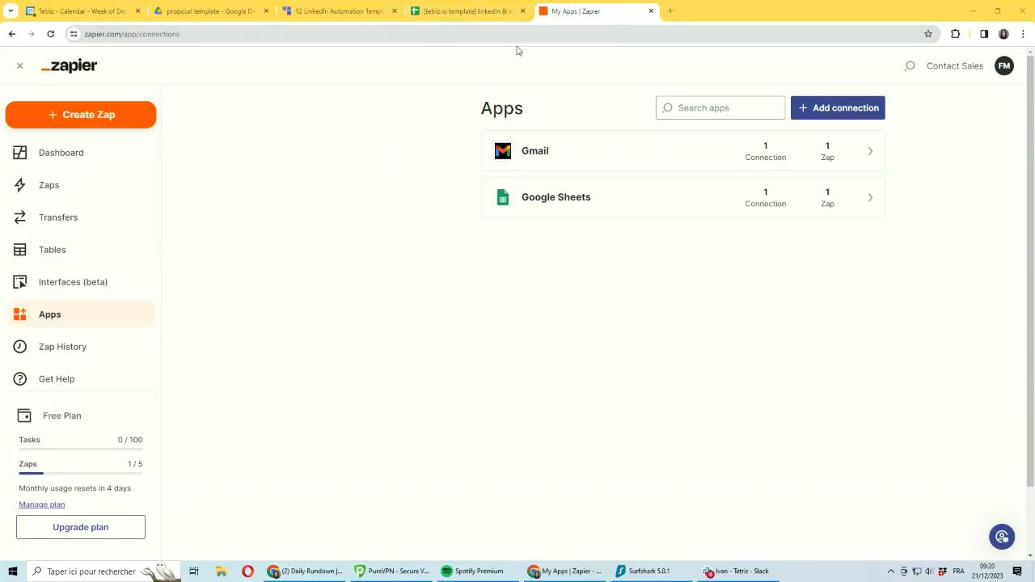
mouse_move(468, 9)
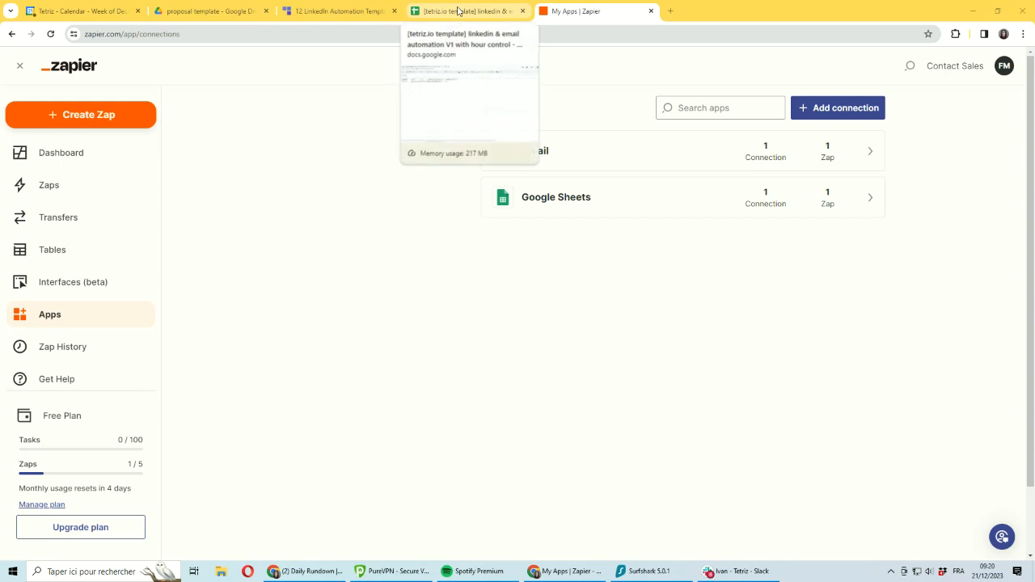
Review the automation template spreadsheet's setup sheet, then return to the Zapier apps overview
click(461, 9)
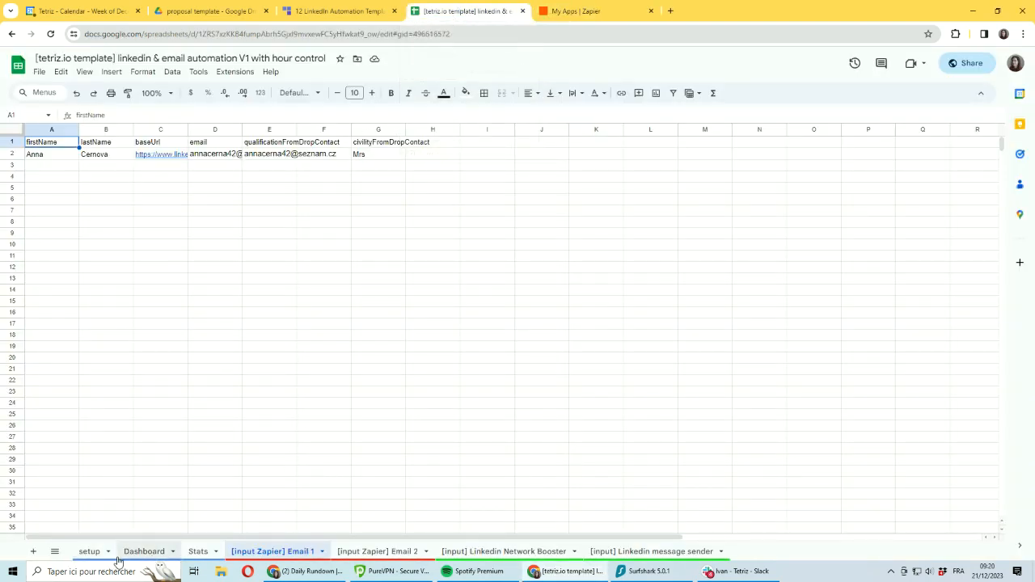
click(89, 550)
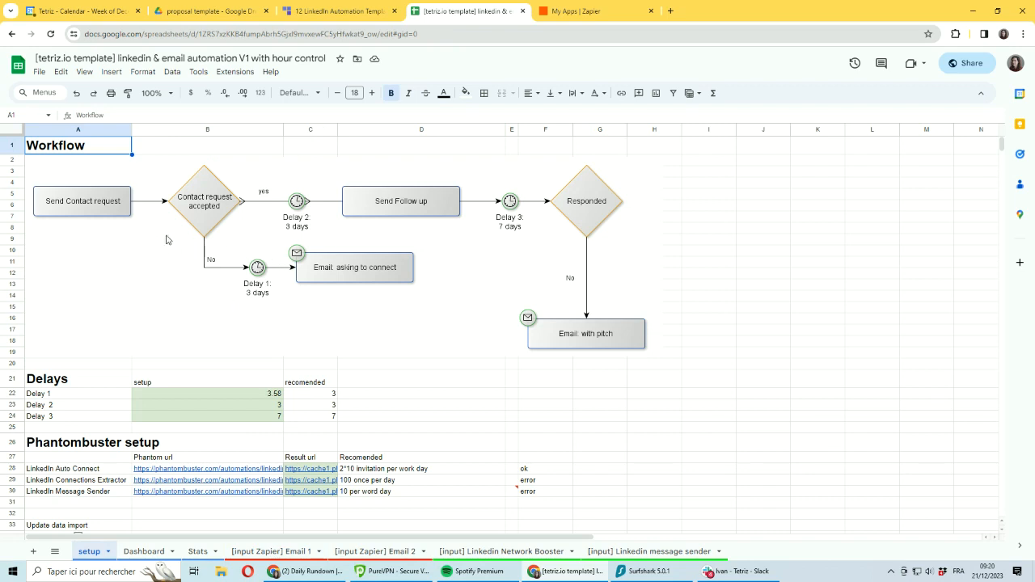
mouse_move(475, 307)
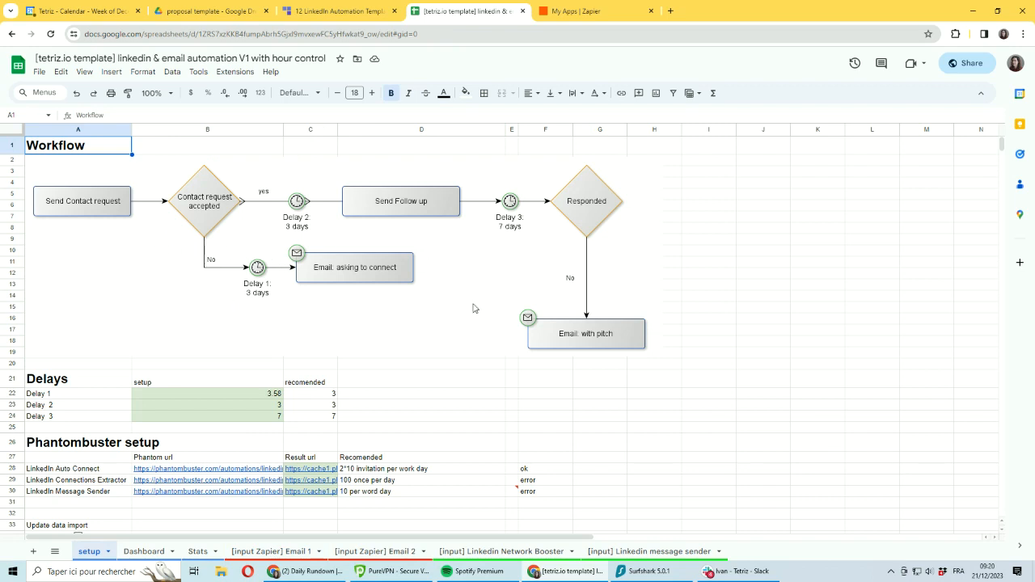
mouse_move(218, 278)
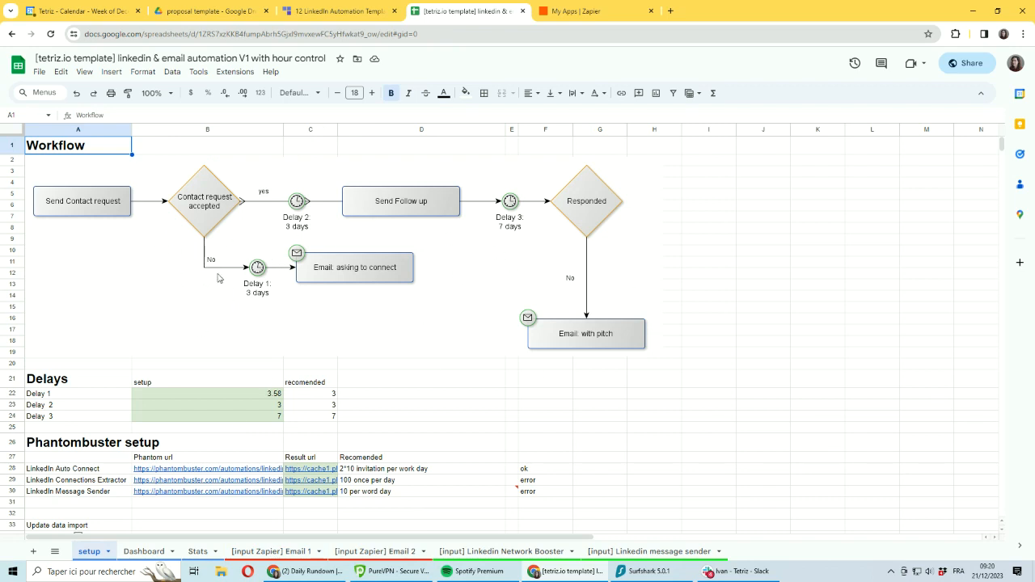
click(596, 9)
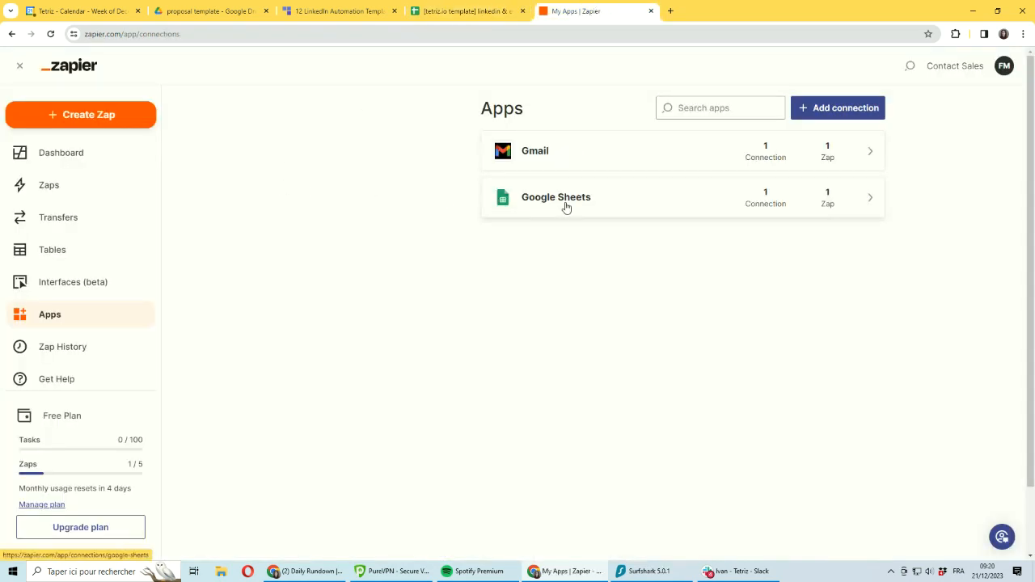
mouse_move(845, 203)
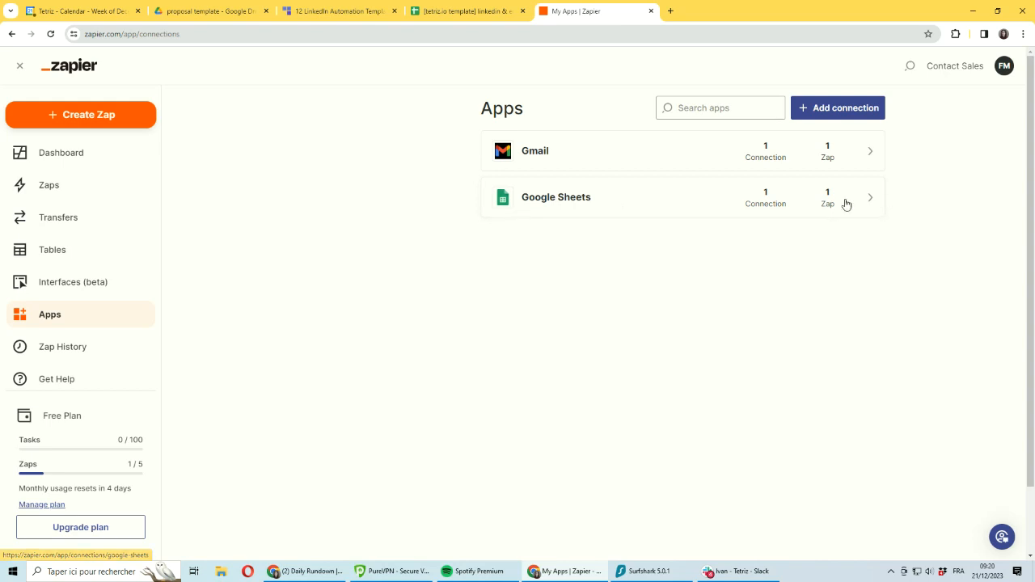
mouse_move(679, 223)
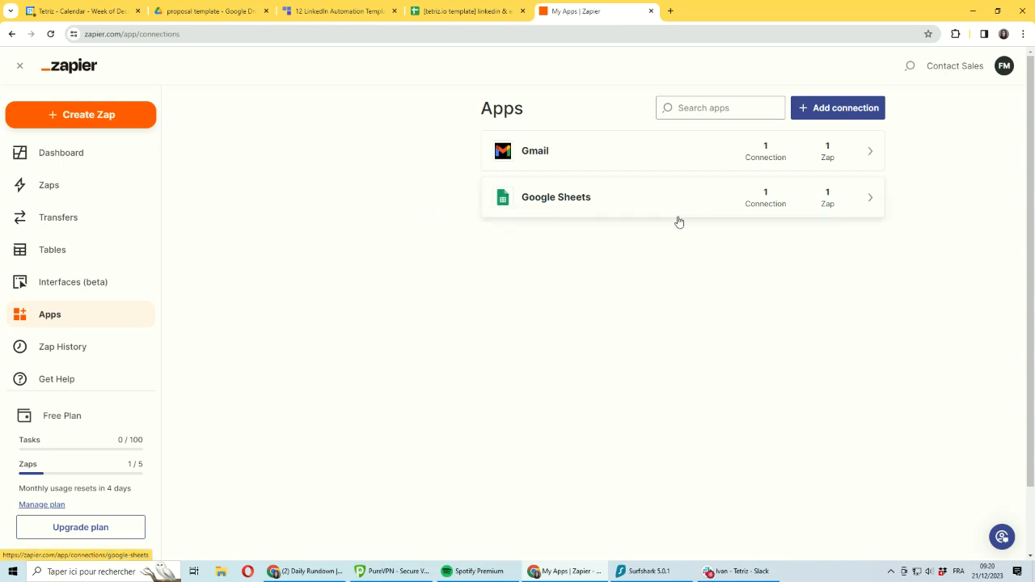
mouse_move(666, 174)
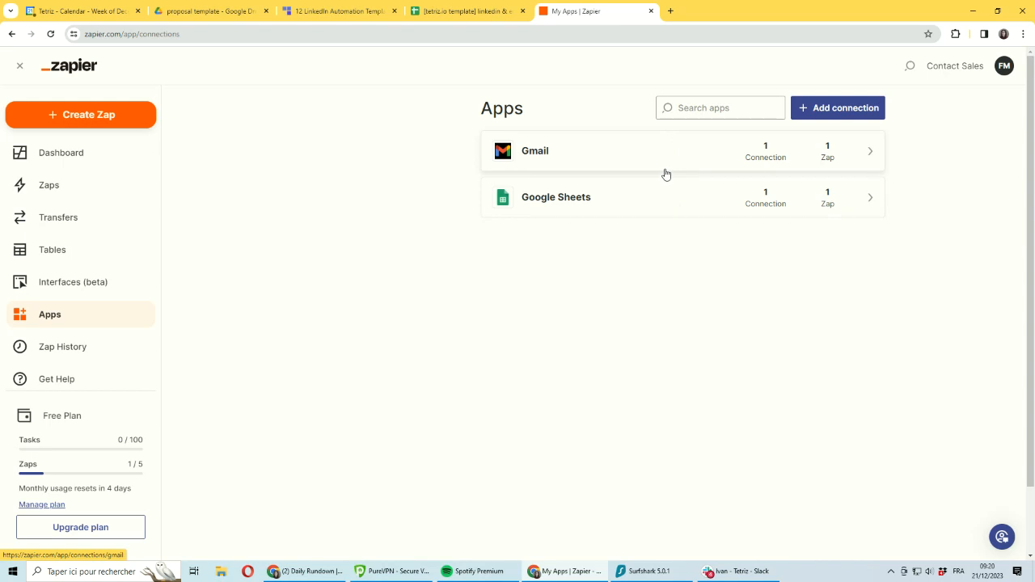
mouse_move(661, 158)
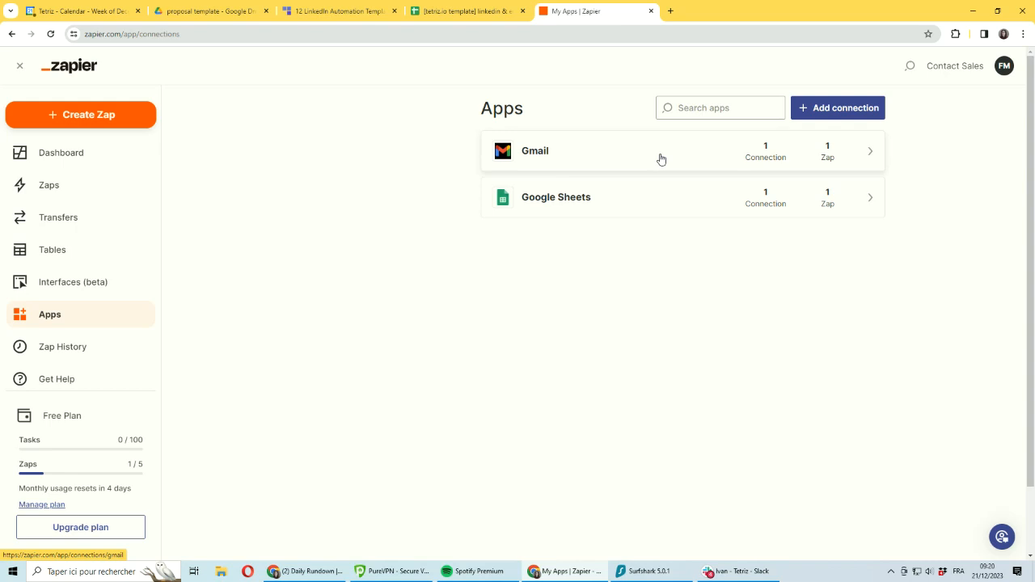
mouse_move(736, 197)
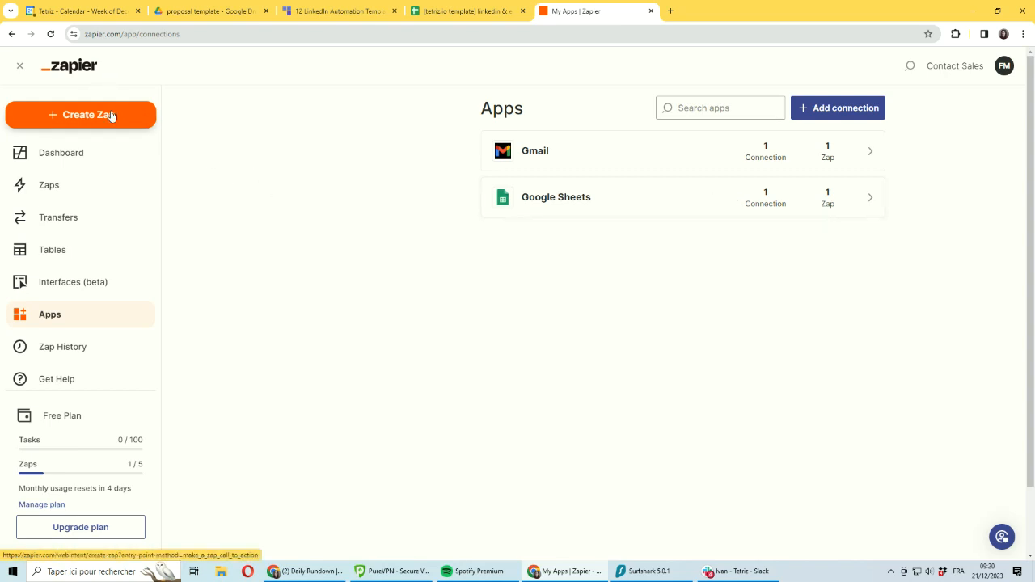
Create a new Zap with a Google Sheets trigger on the New or Updated Spreadsheet Row event
click(81, 113)
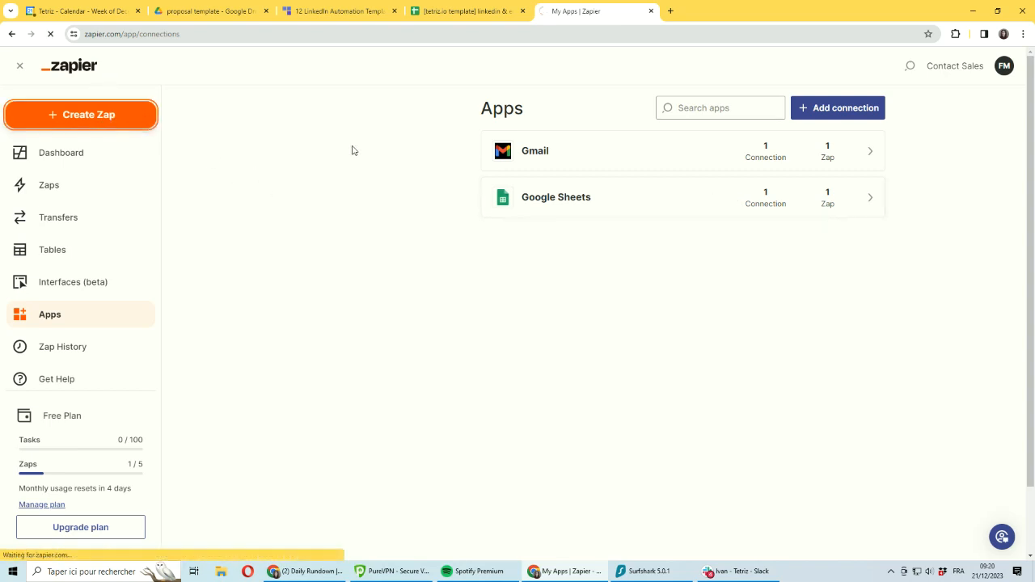
click(81, 114)
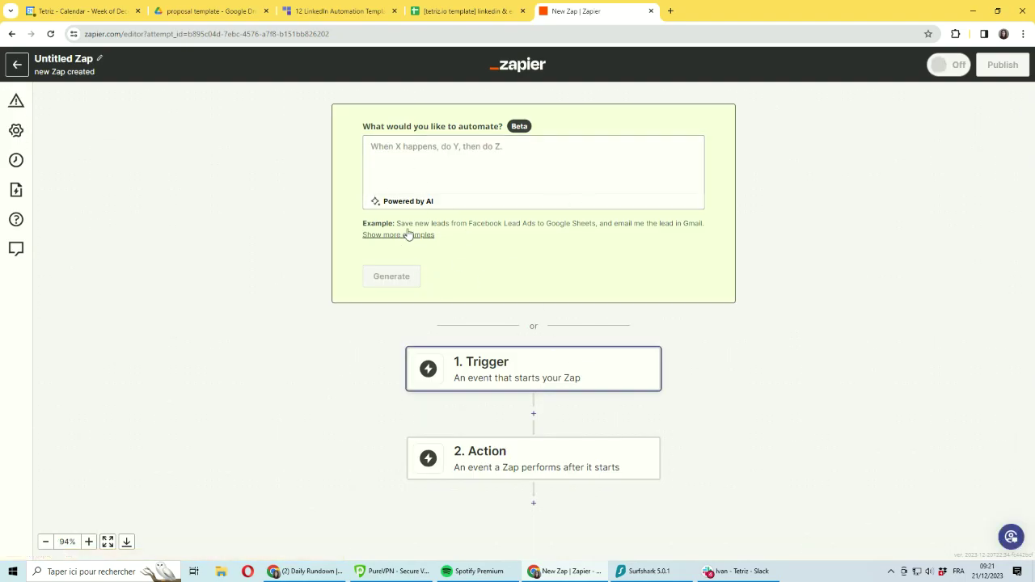
click(534, 369)
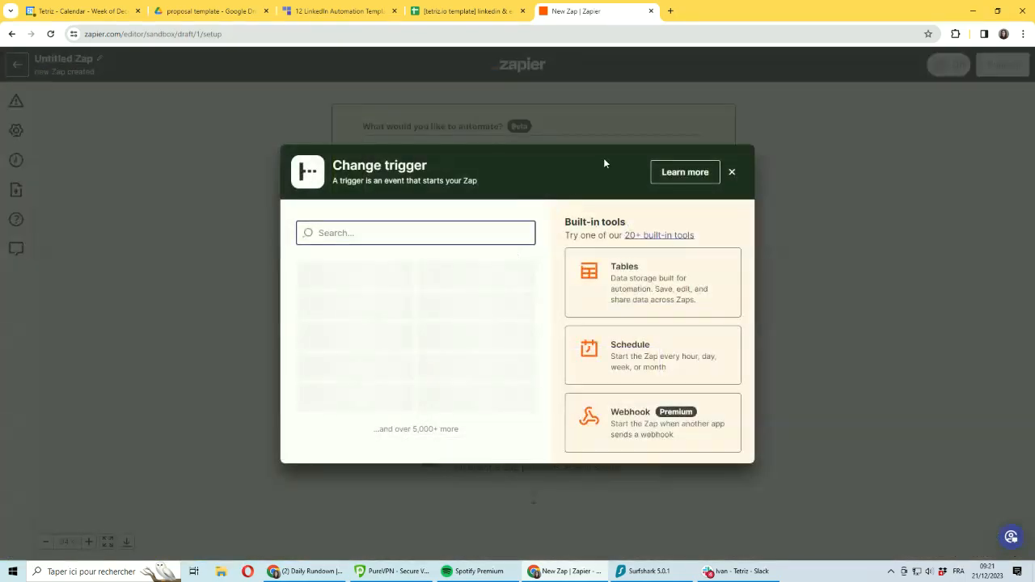
click(731, 172)
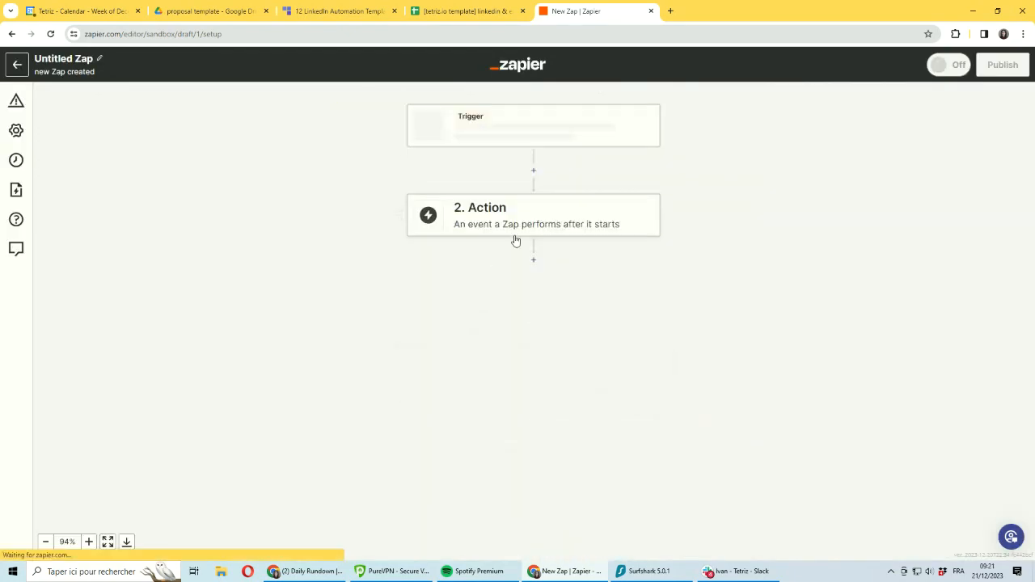
click(534, 126)
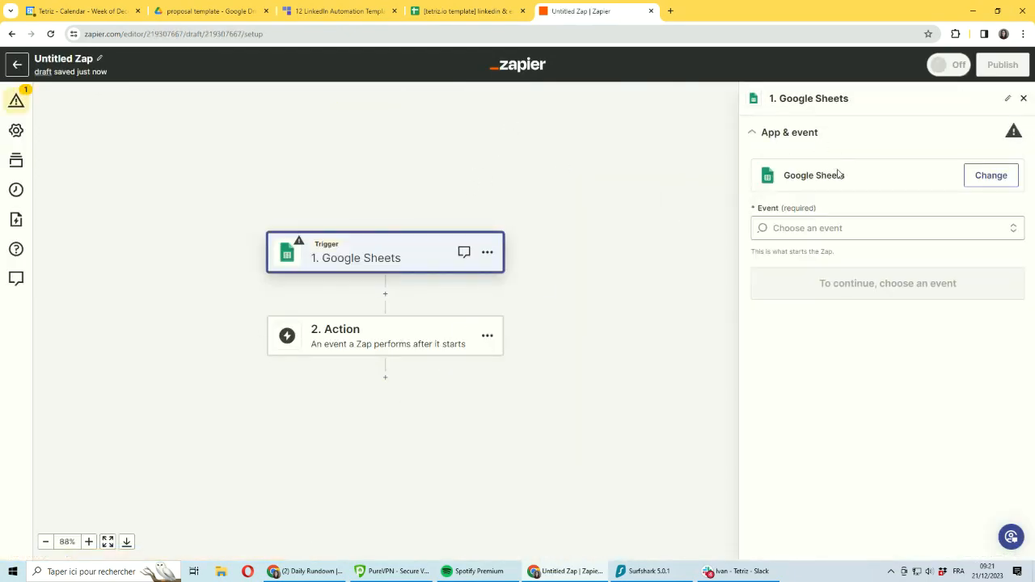
click(989, 175)
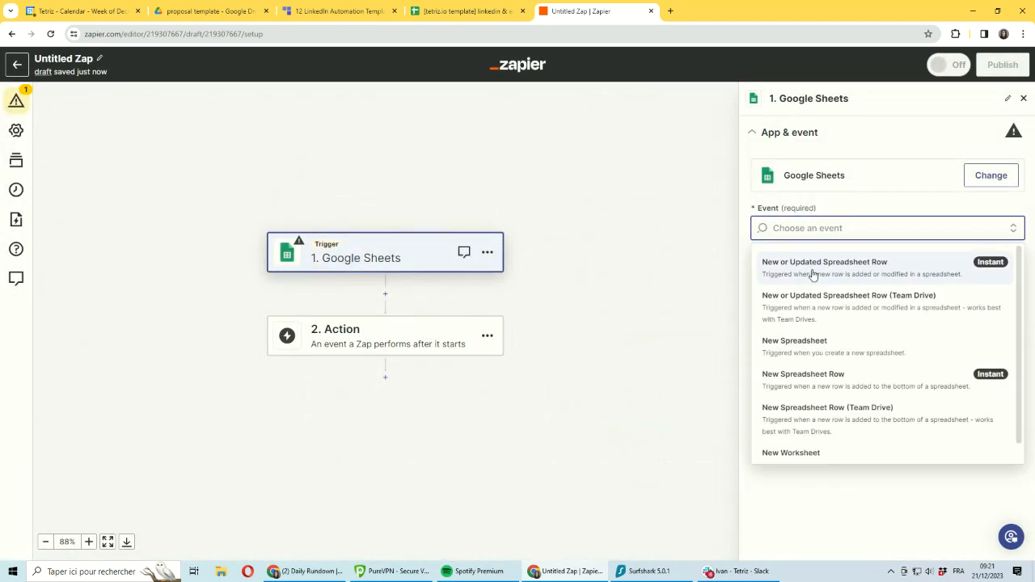
mouse_move(825, 275)
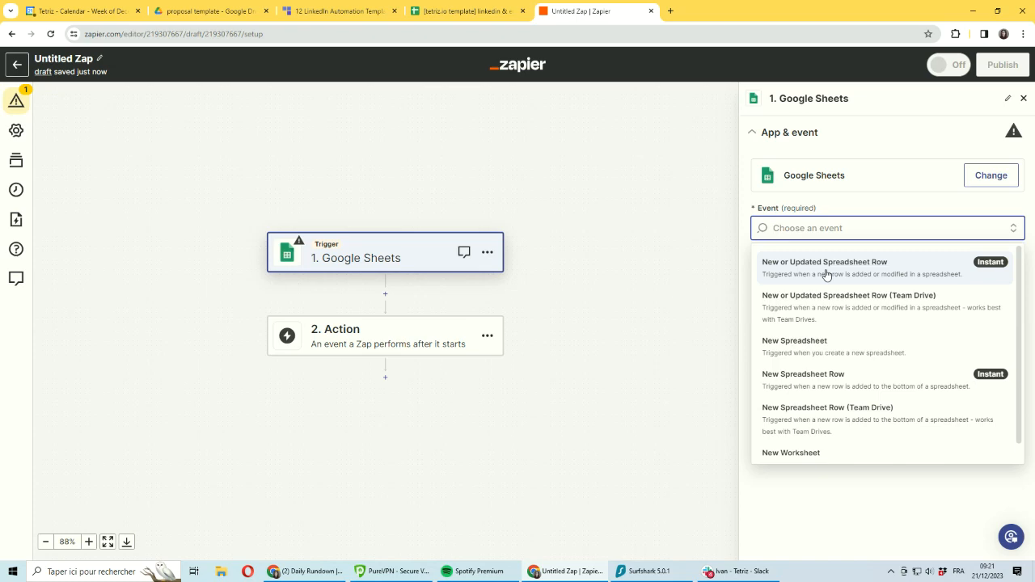
click(825, 267)
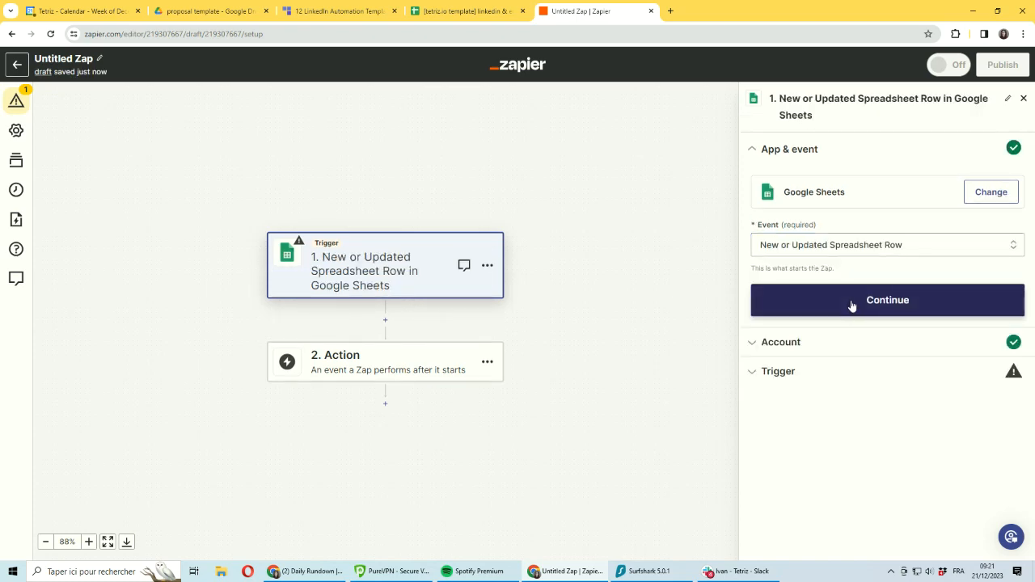
Keep the connected Sheets account and point the trigger at the LinkedIn and email automation template spreadsheet
click(887, 299)
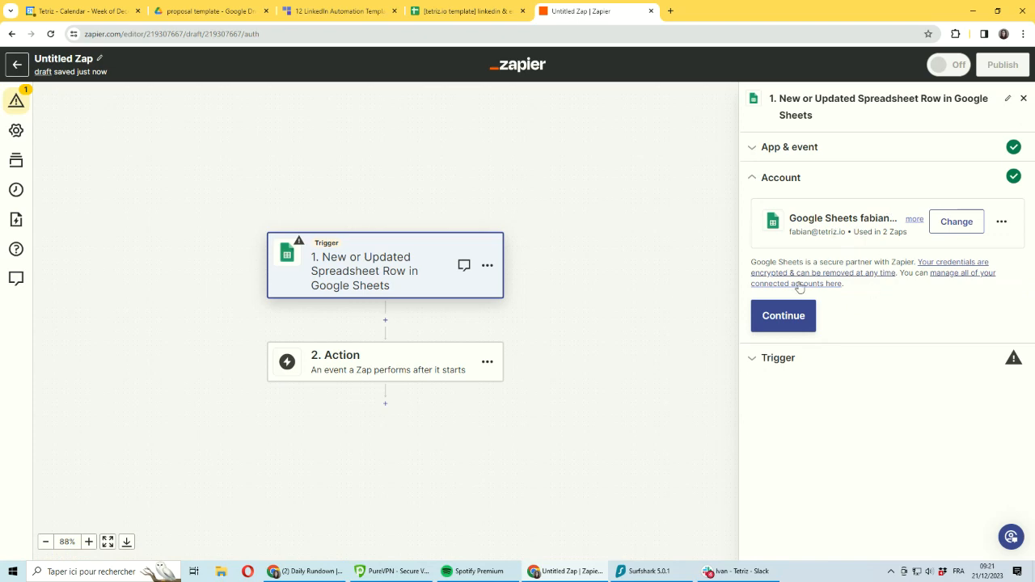
click(782, 315)
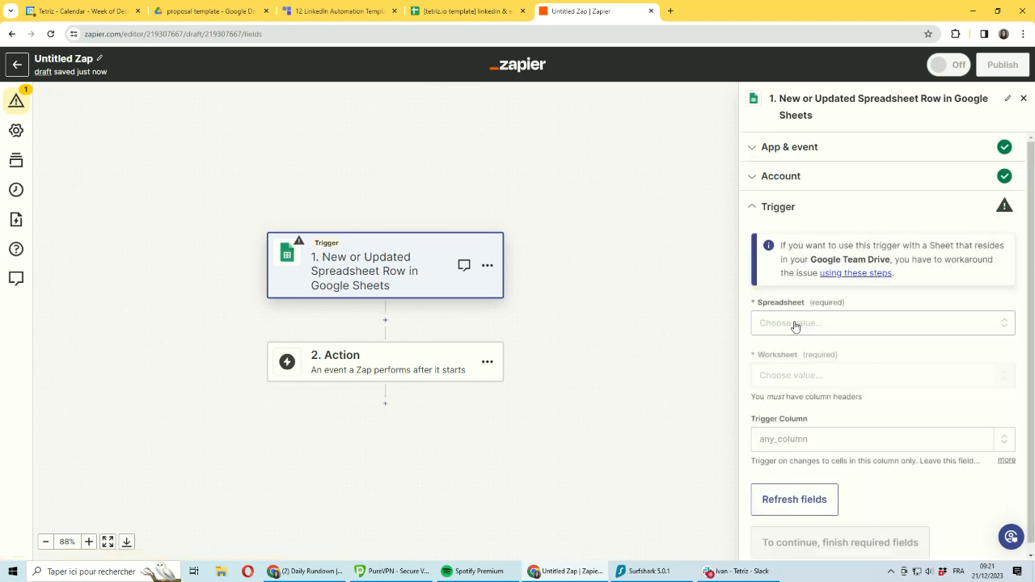
click(876, 324)
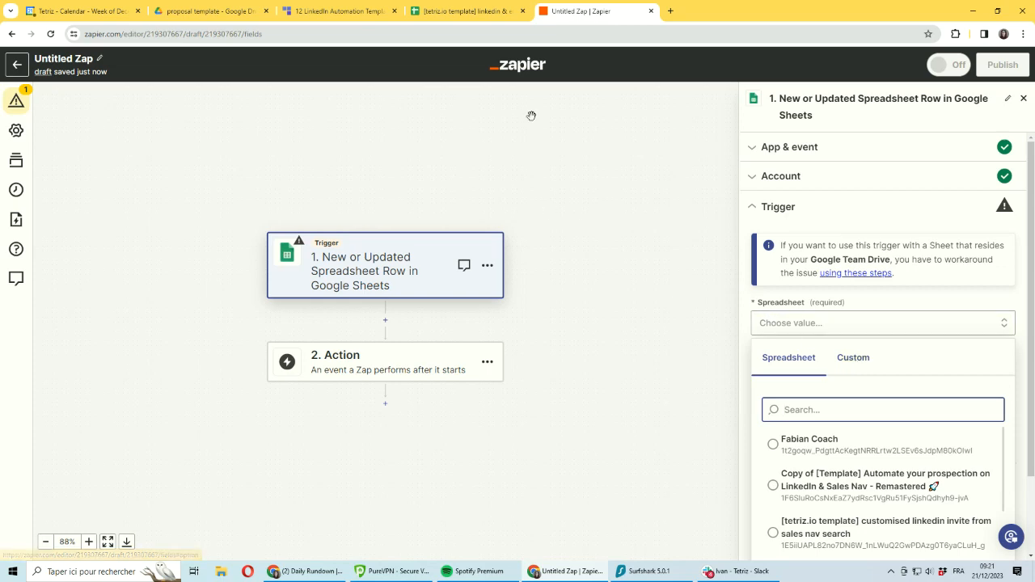
click(466, 10)
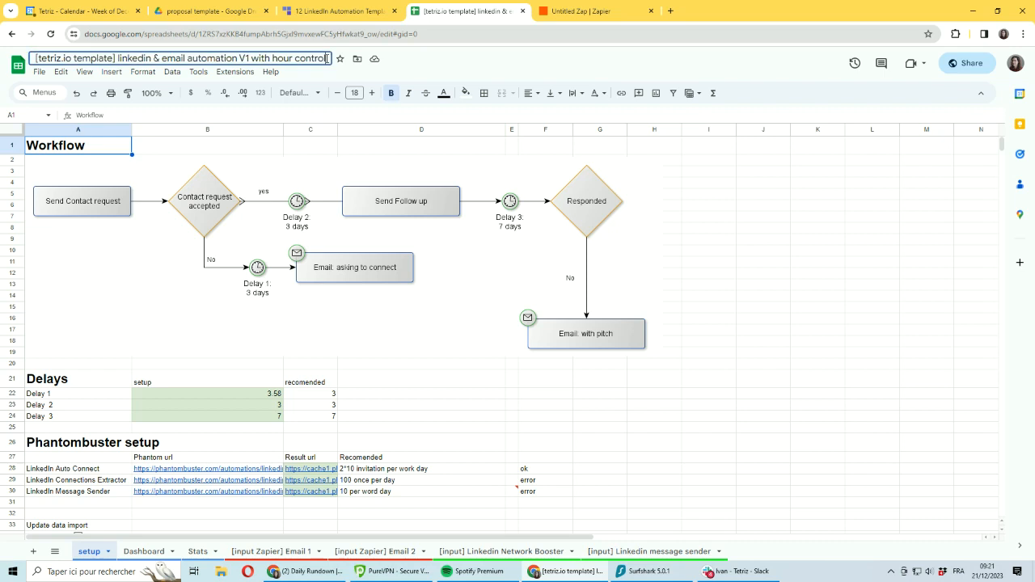
click(595, 10)
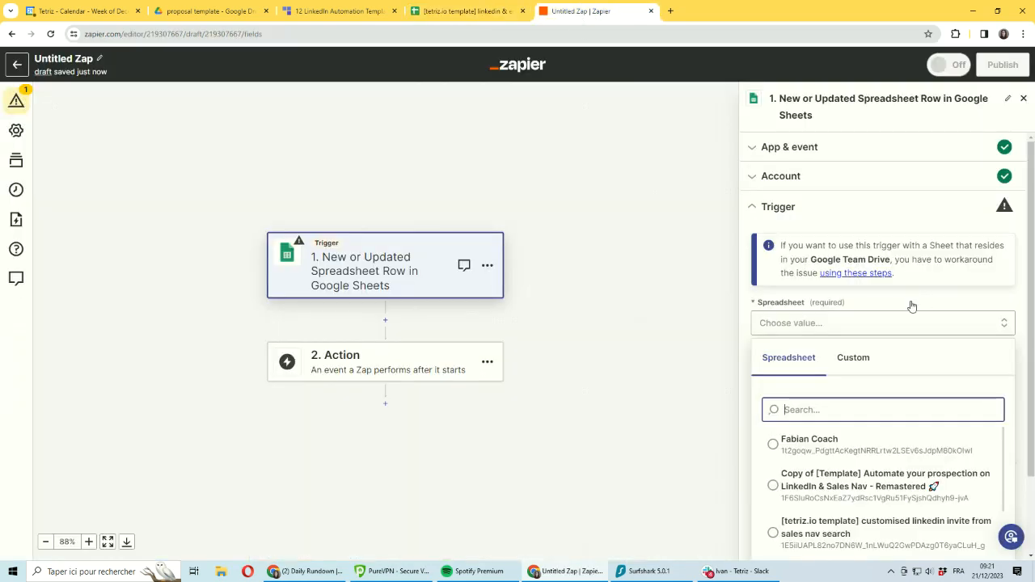
click(887, 528)
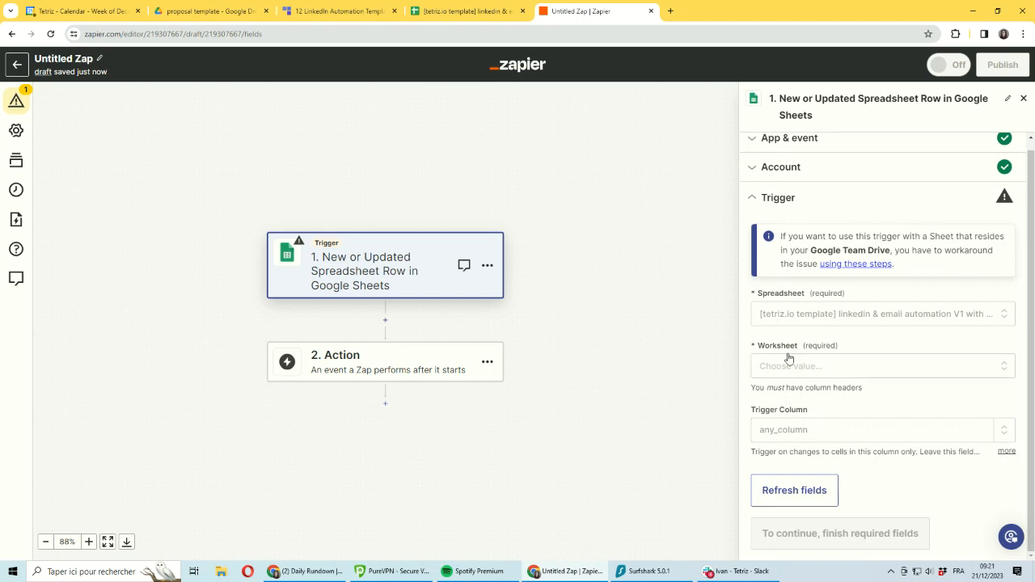
click(877, 366)
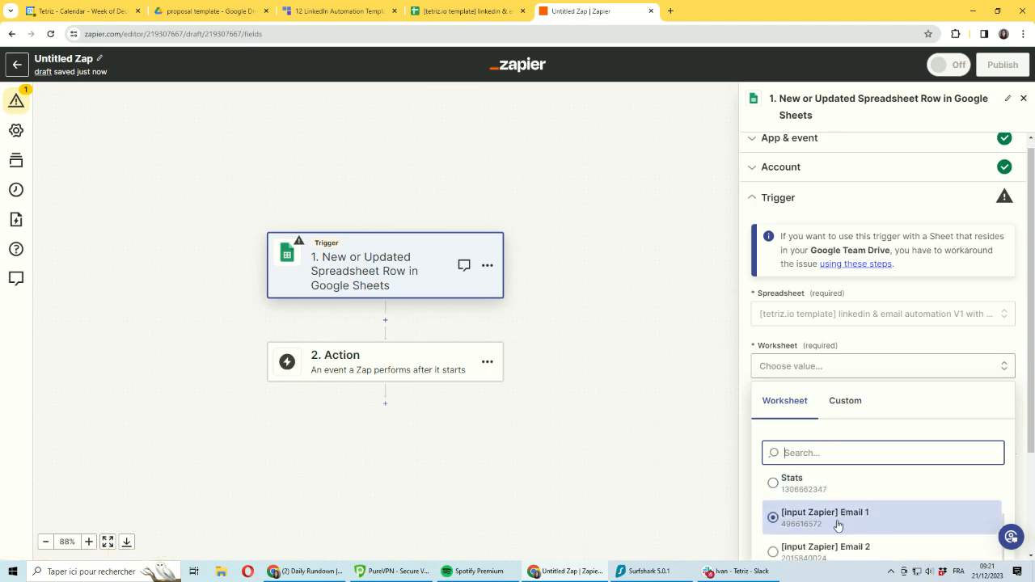
mouse_move(801, 524)
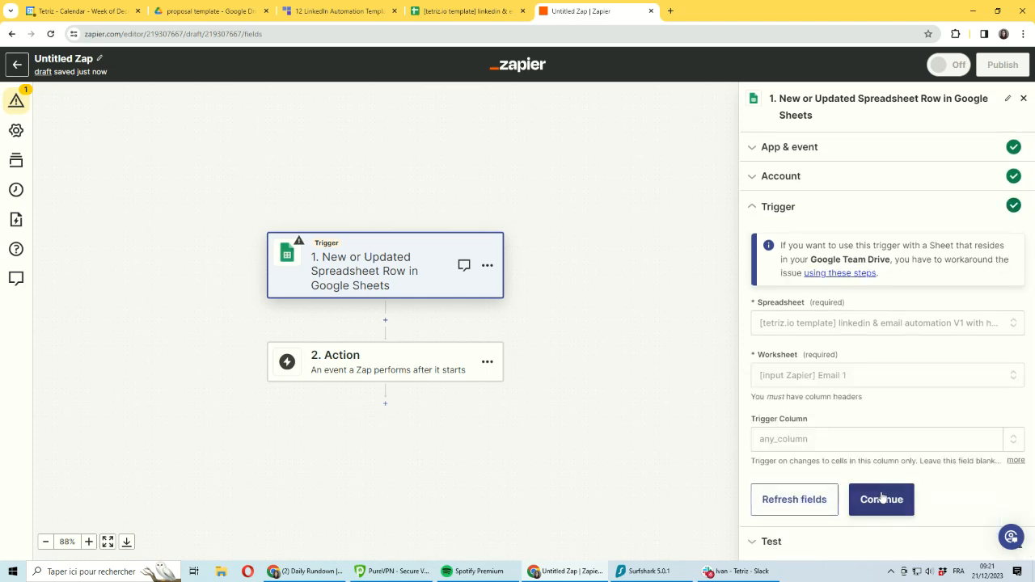
Test the trigger to pull a sample row and compare it with the Email 1 worksheet
click(879, 498)
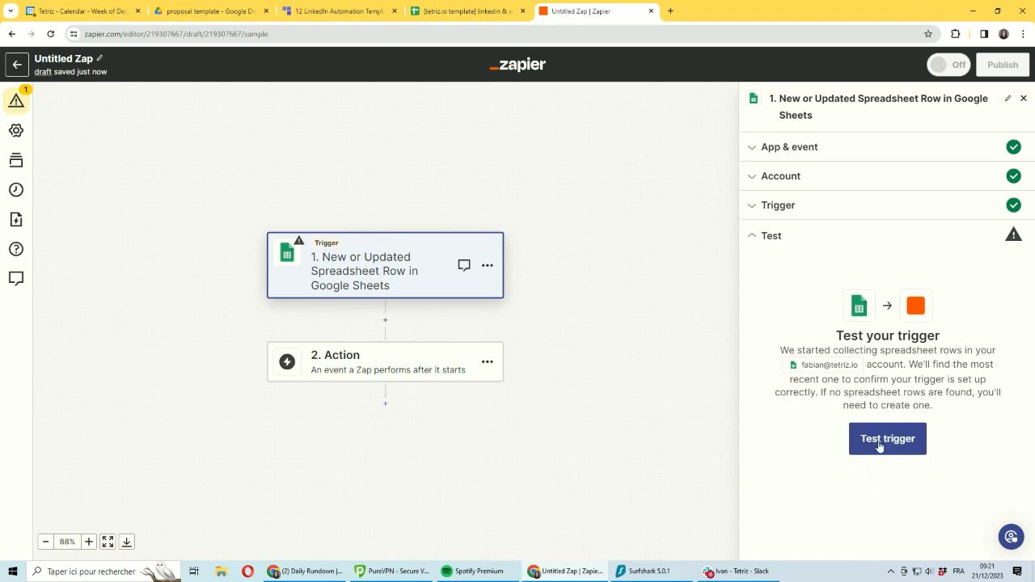
click(886, 438)
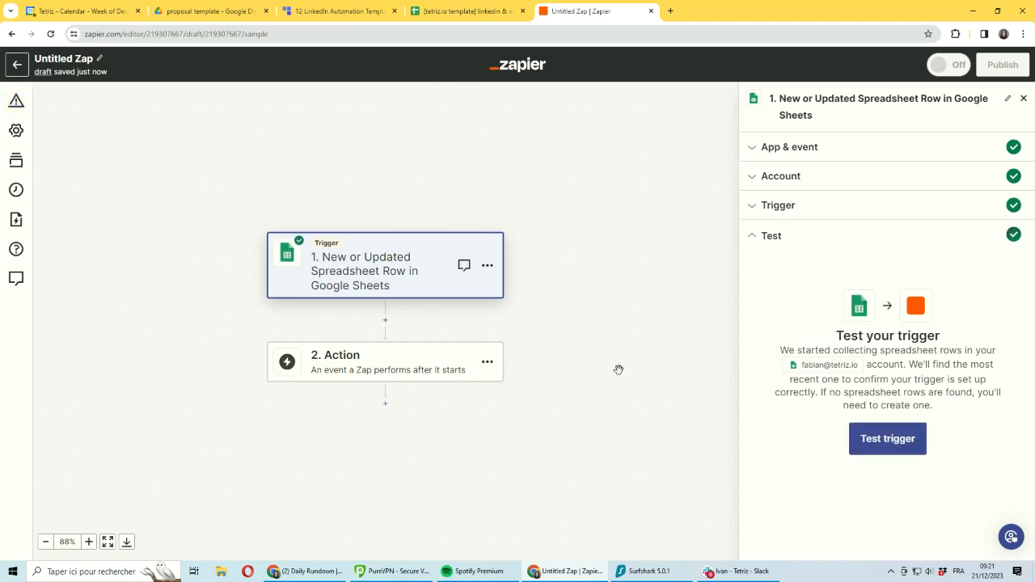
click(886, 438)
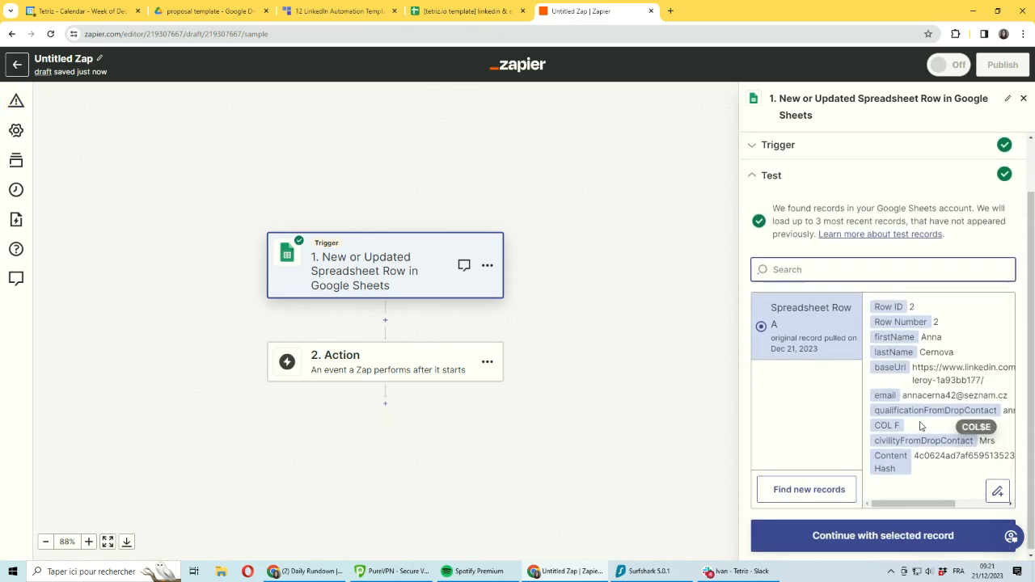
click(465, 10)
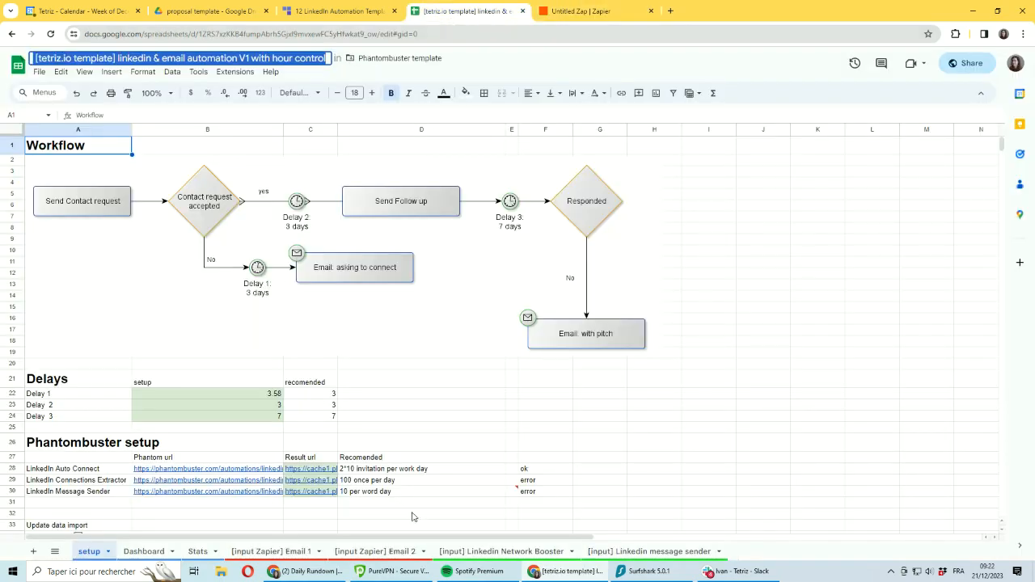
click(271, 550)
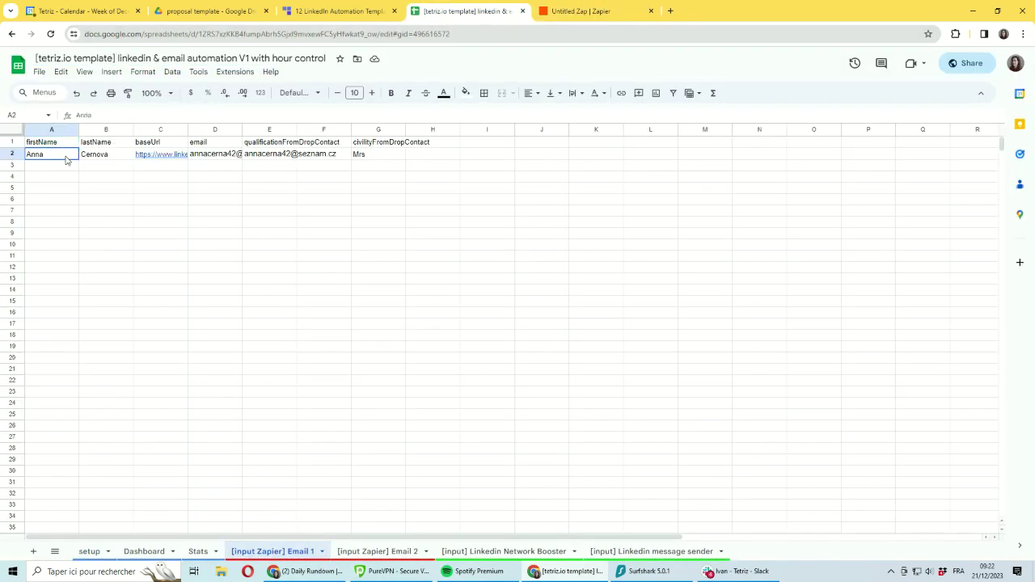
click(596, 10)
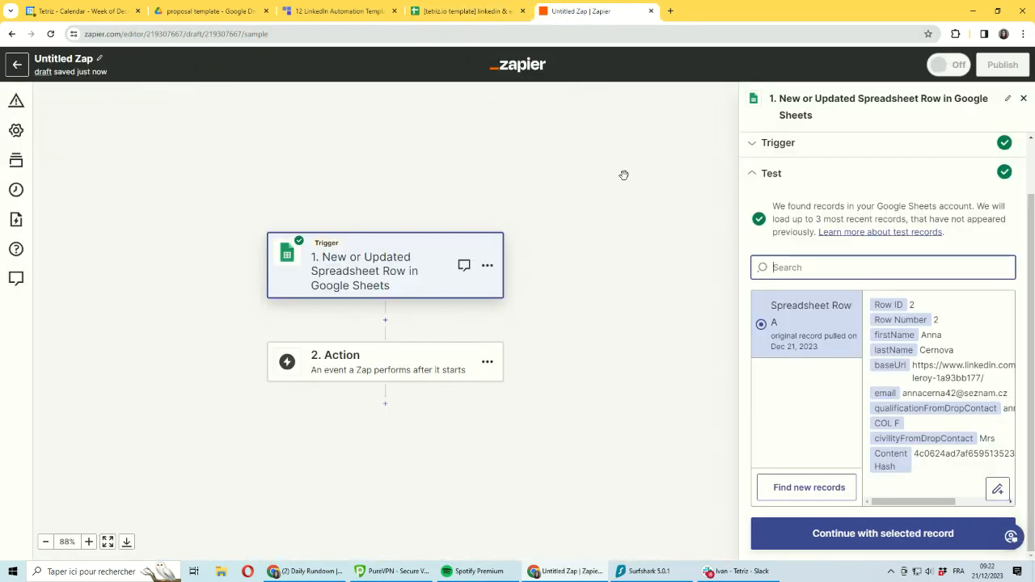
Continue with the sample record and add a Gmail Send Email action as the second step
click(883, 533)
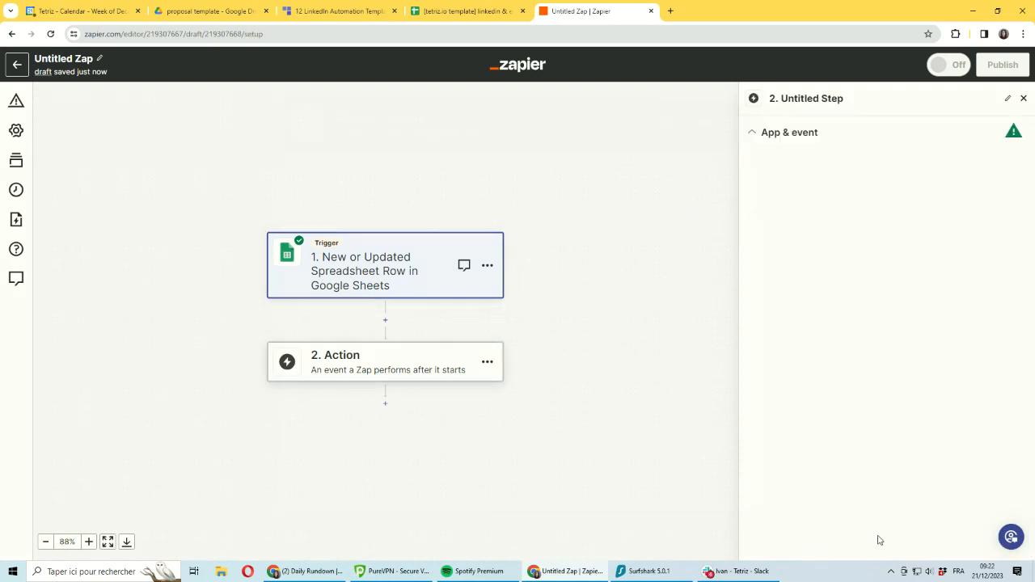
click(385, 363)
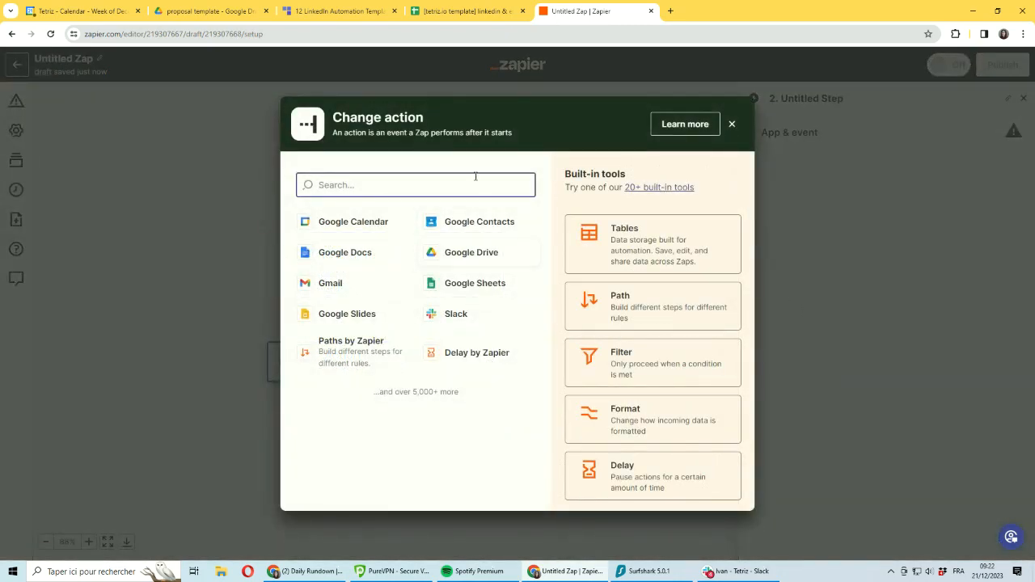
text(Gm)
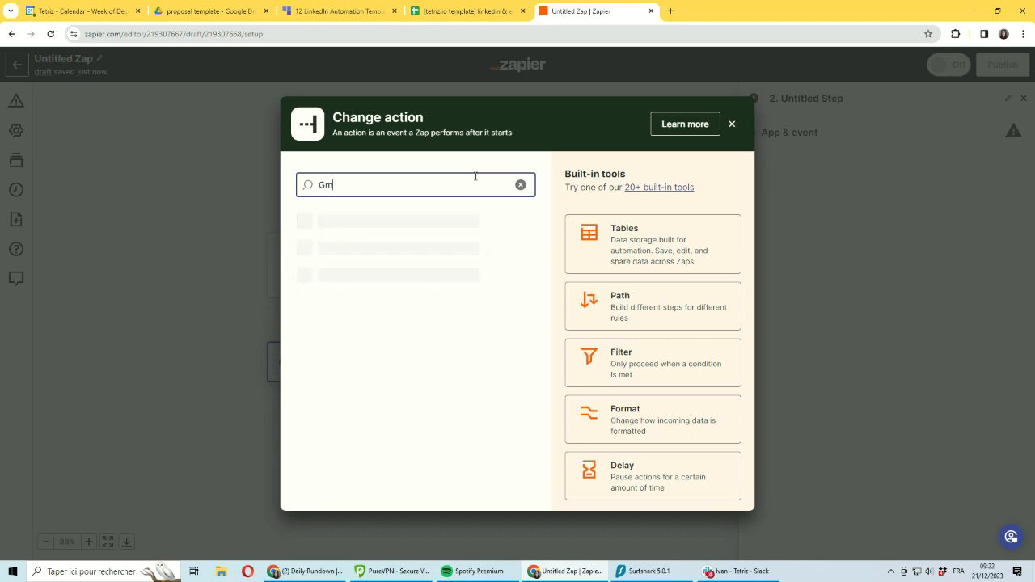
text(ail)
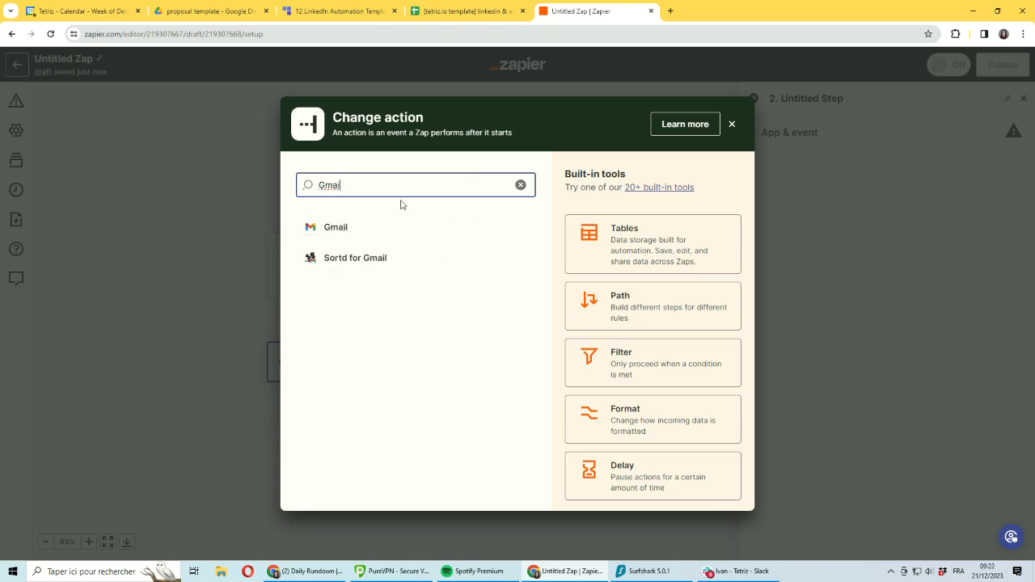
click(335, 226)
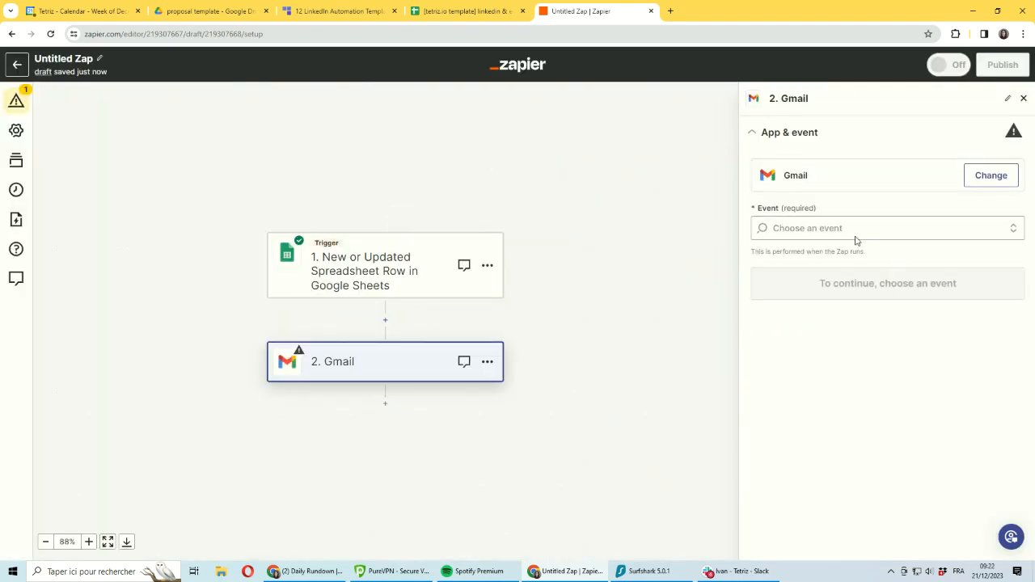
click(881, 226)
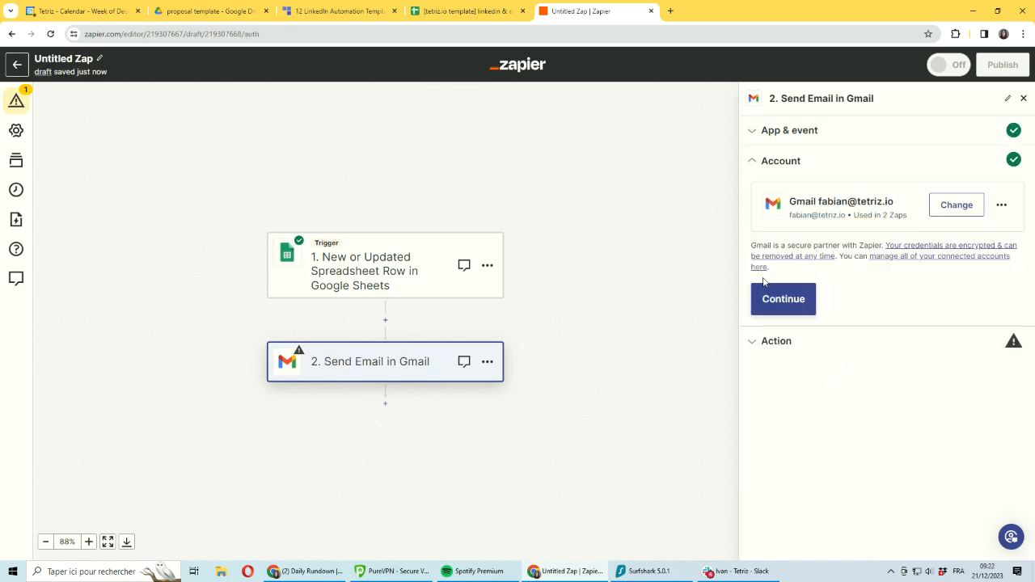
Confirm the Gmail account, send To the row's email value and From the connected address
click(782, 297)
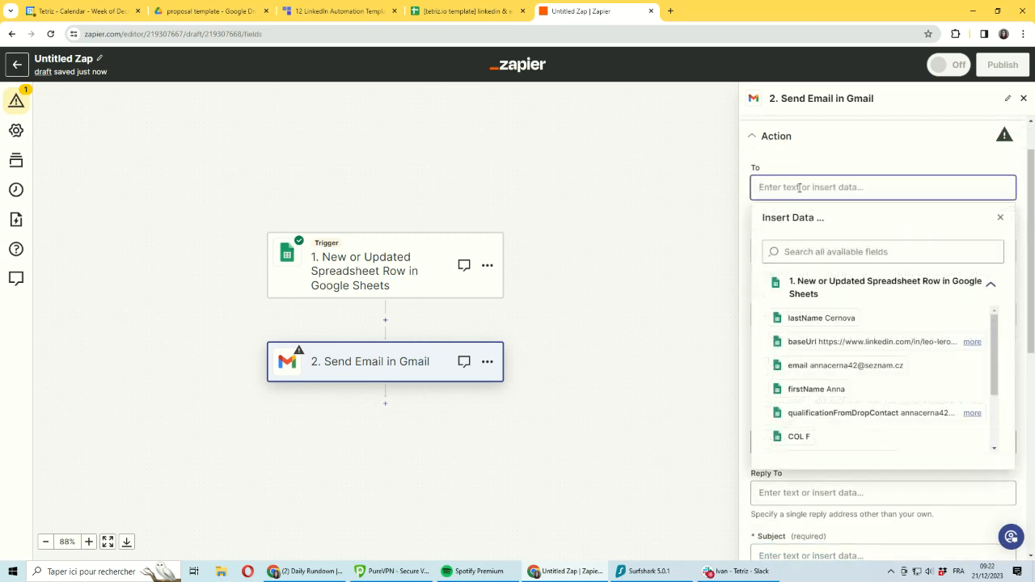
mouse_move(857, 412)
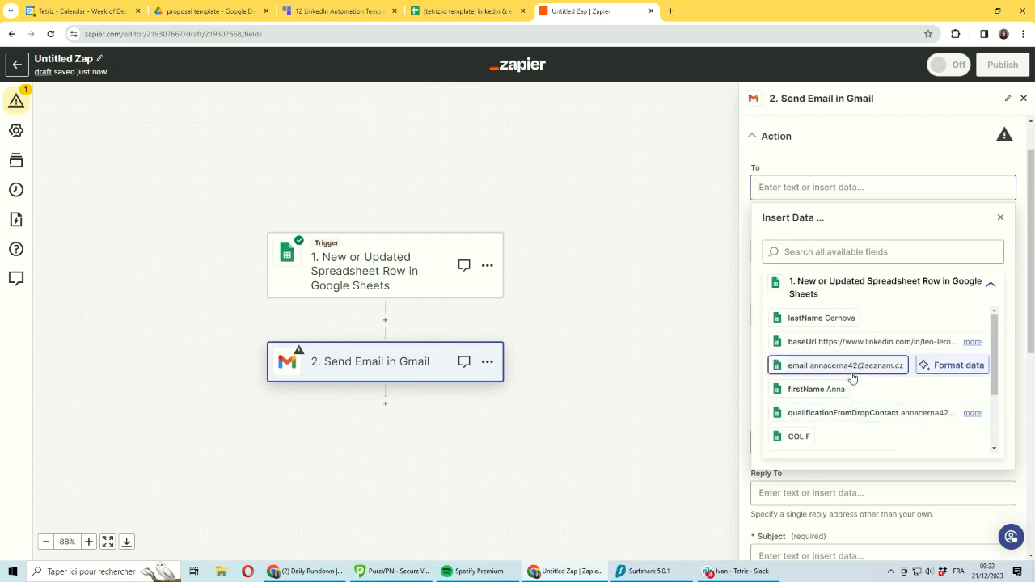
click(836, 365)
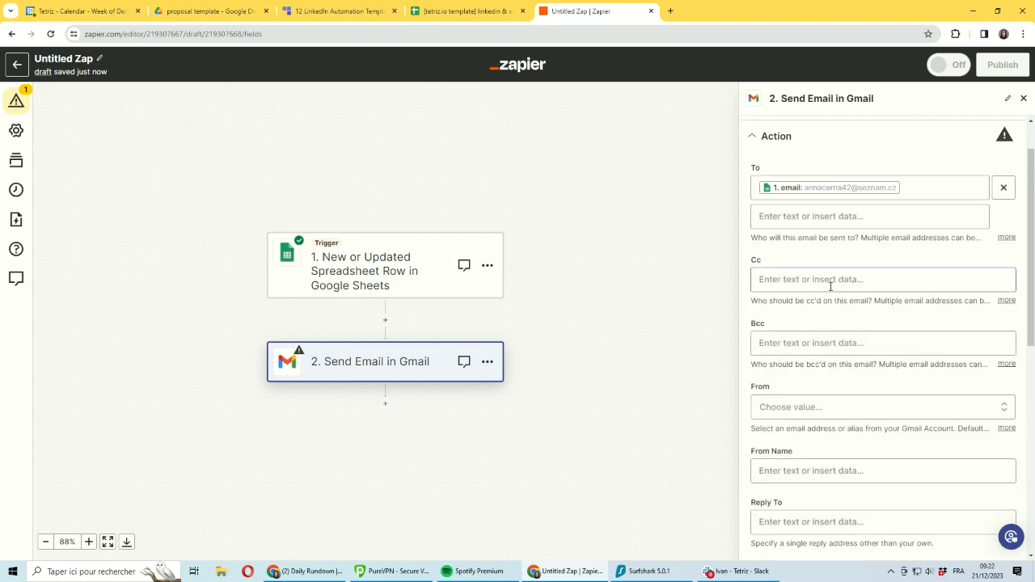
scroll(down, 3)
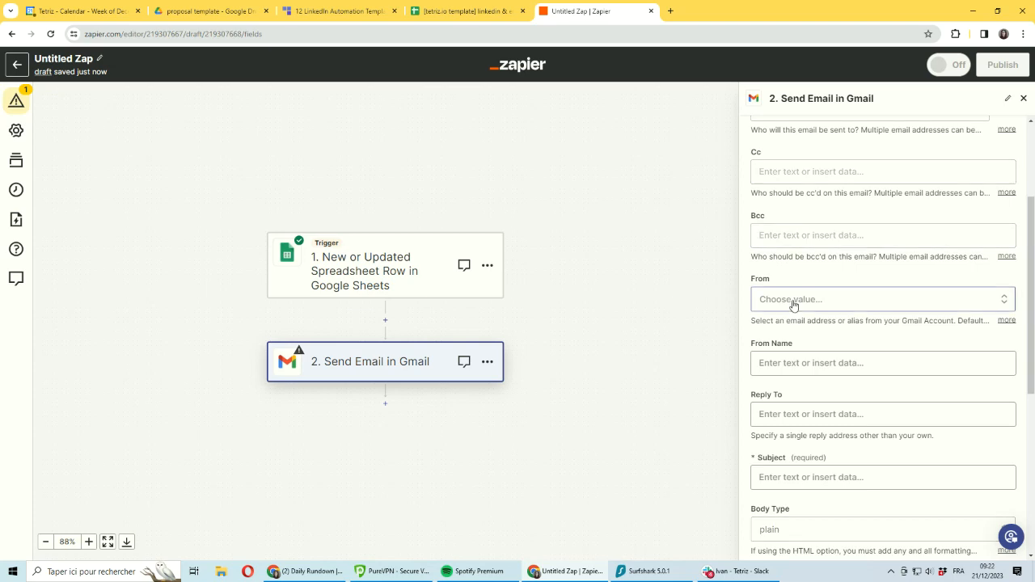
click(876, 299)
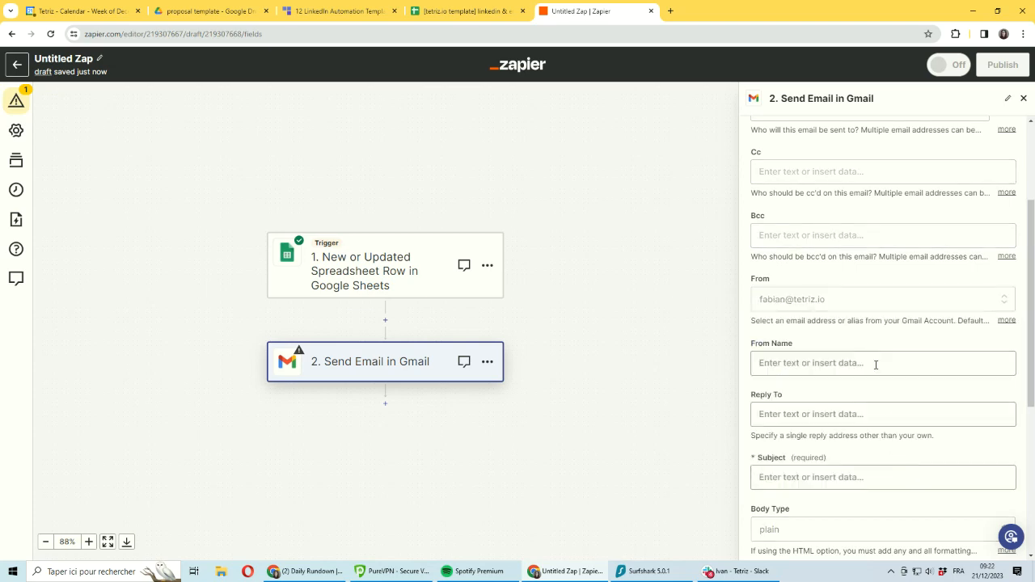
Set the From Name to 'Fabian at Tetriz'
click(881, 362)
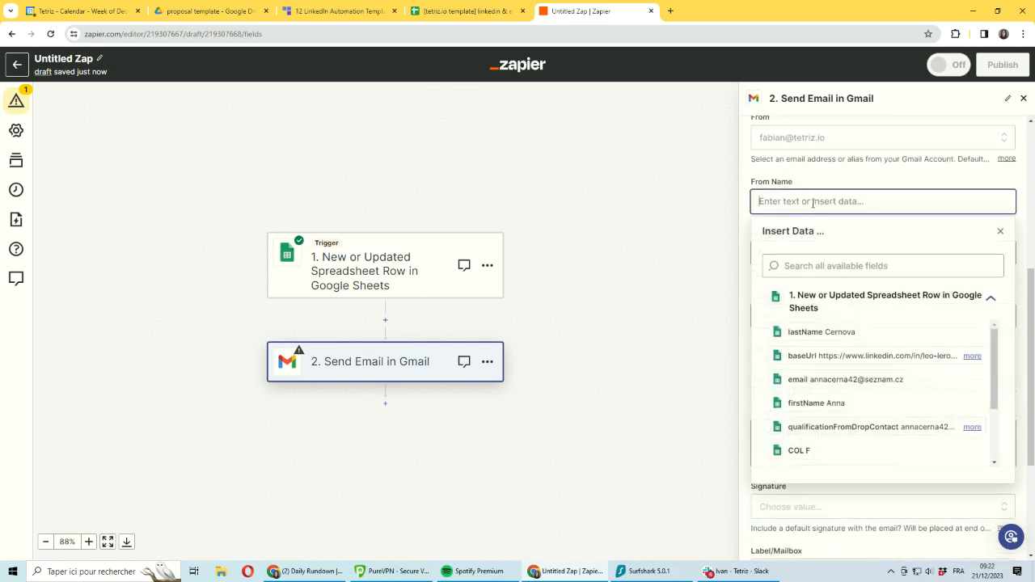
text(Fabian)
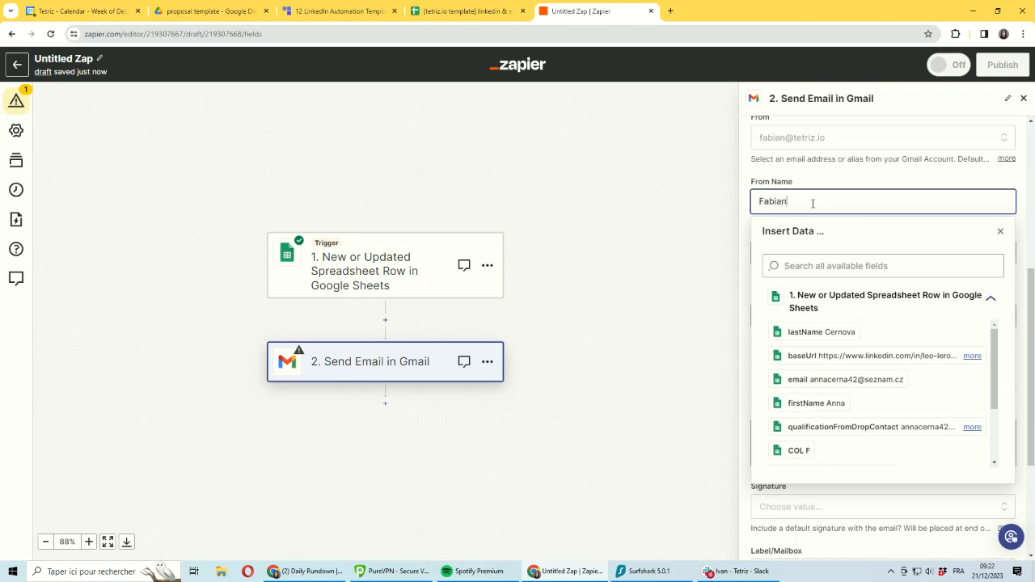
text(att)
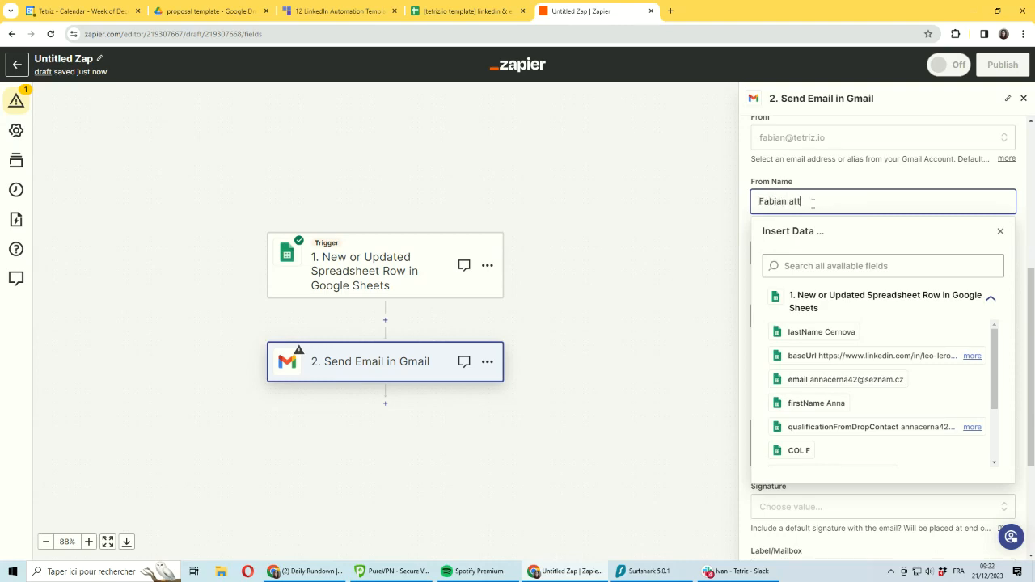
text(etriz)
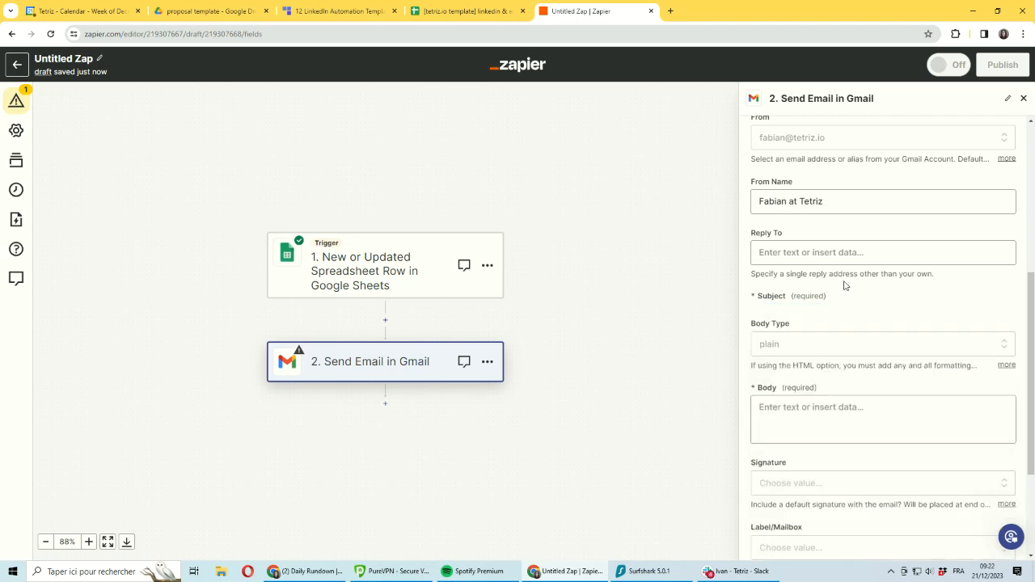
Set subject 'Test' and a body greeting 'Hi' with lastName and civilityFromDropContact, then choose a signature
text(Test)
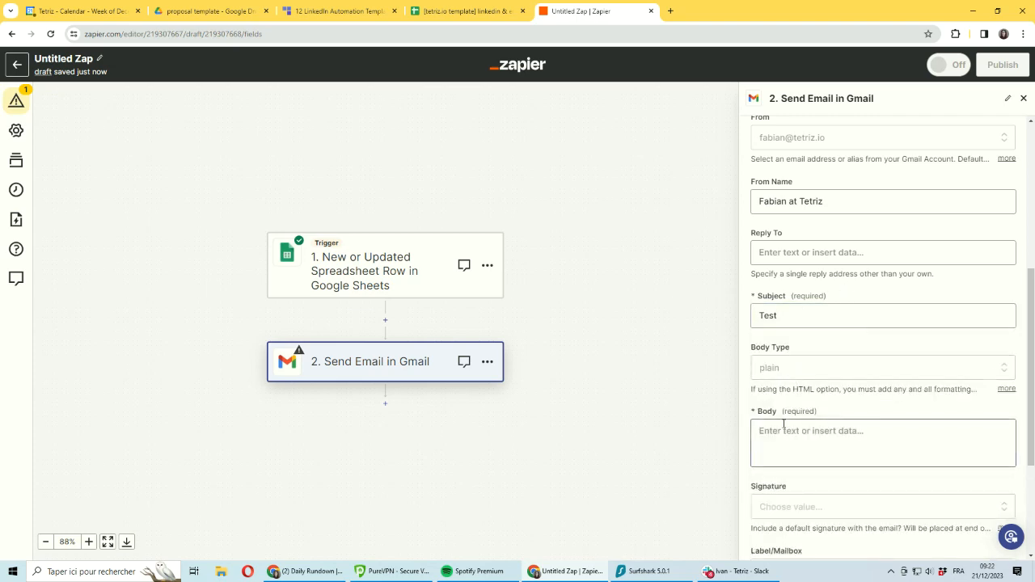
text(Hi)
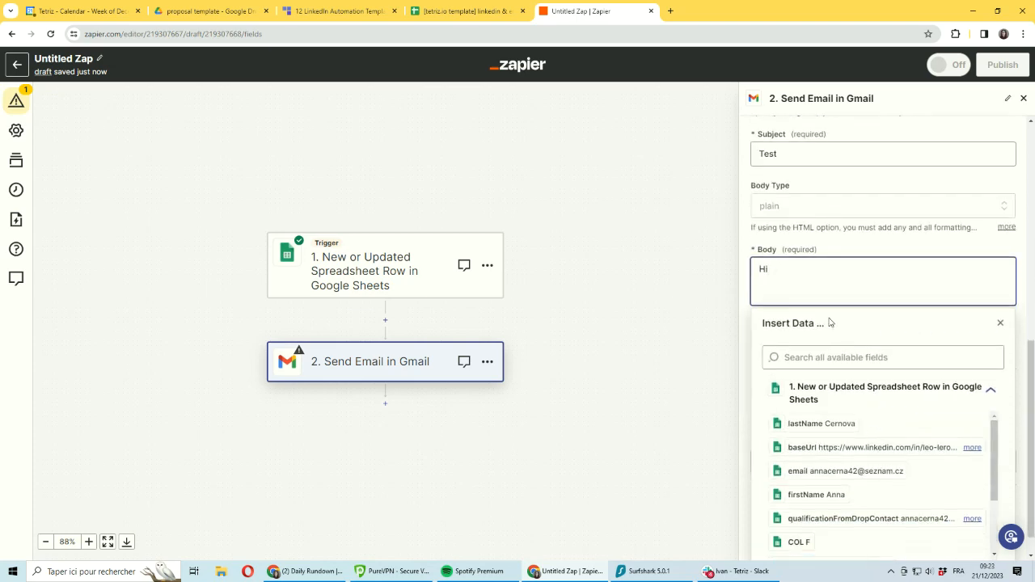
mouse_move(811, 424)
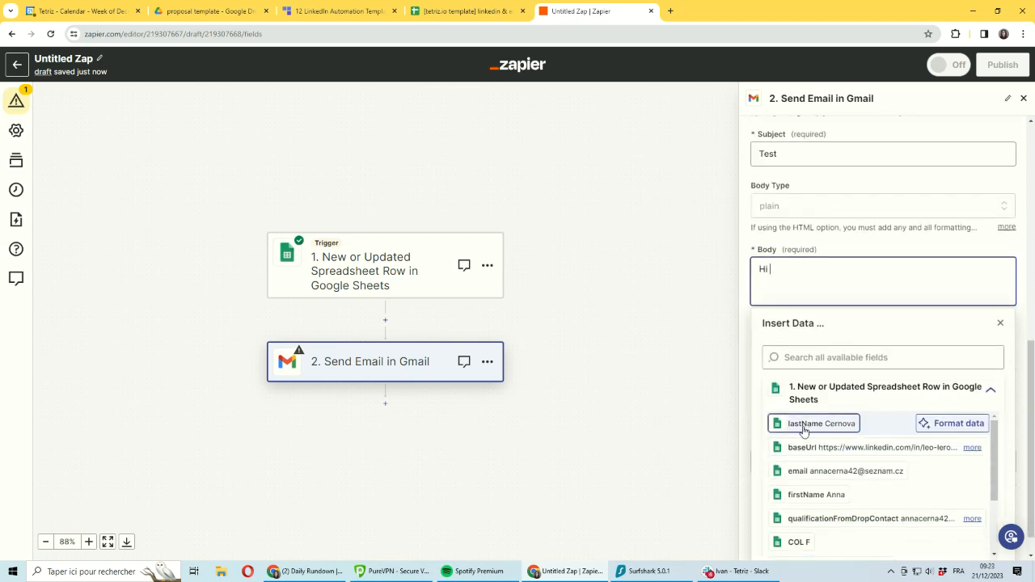
click(820, 423)
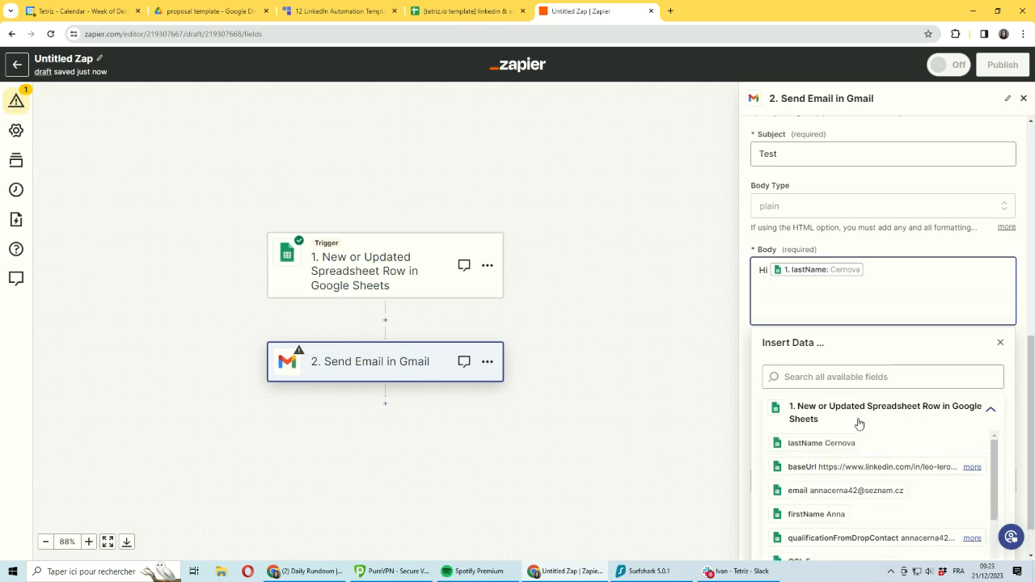
scroll(down, 3)
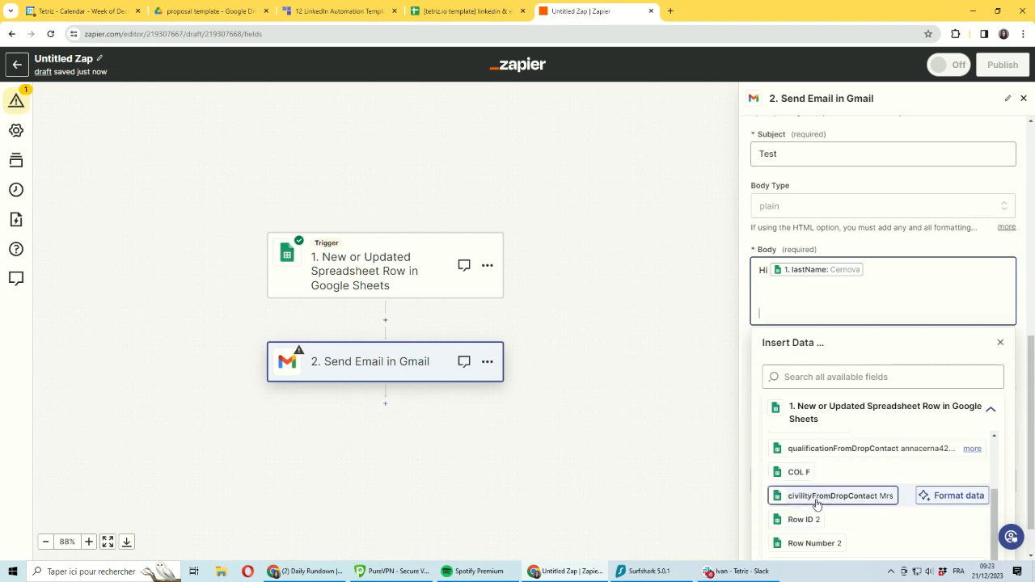
click(833, 495)
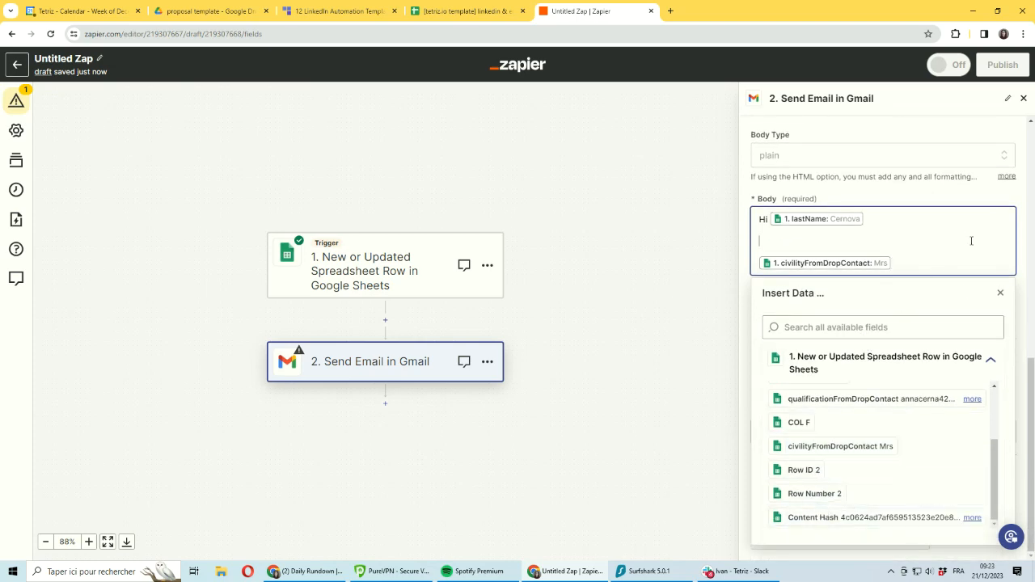
text(ojoij)
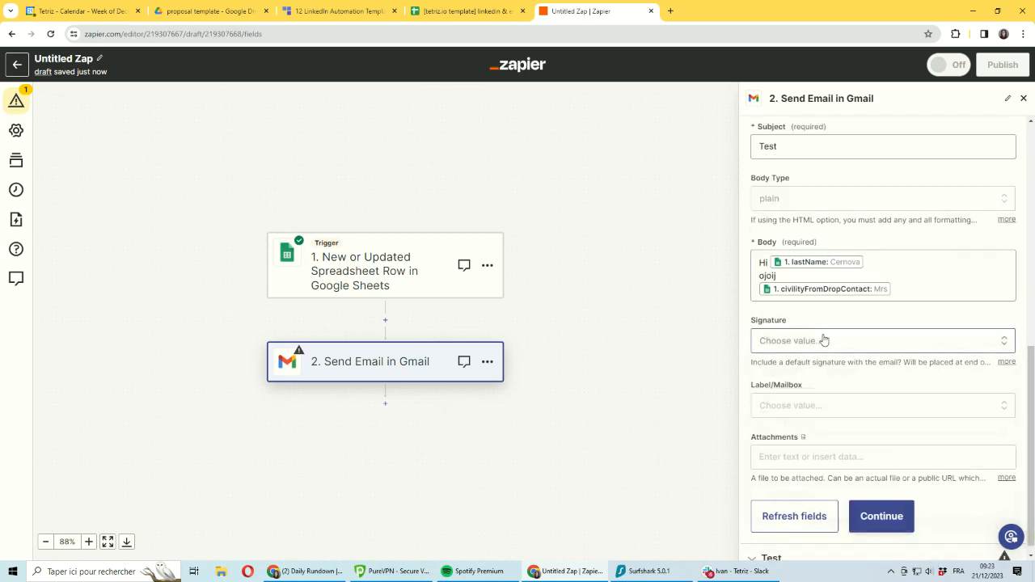
click(881, 340)
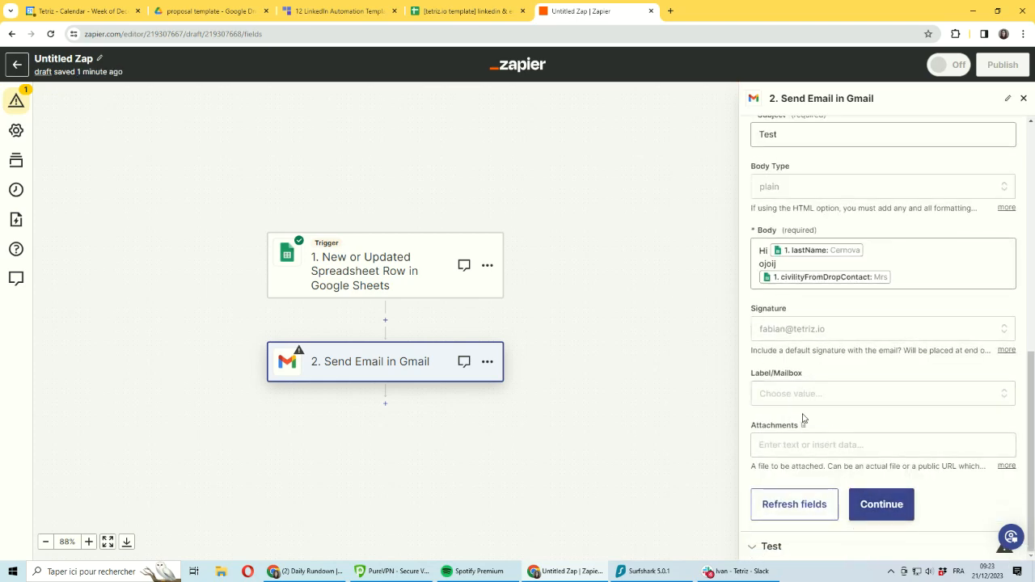
Send a test email from the Gmail step
click(880, 505)
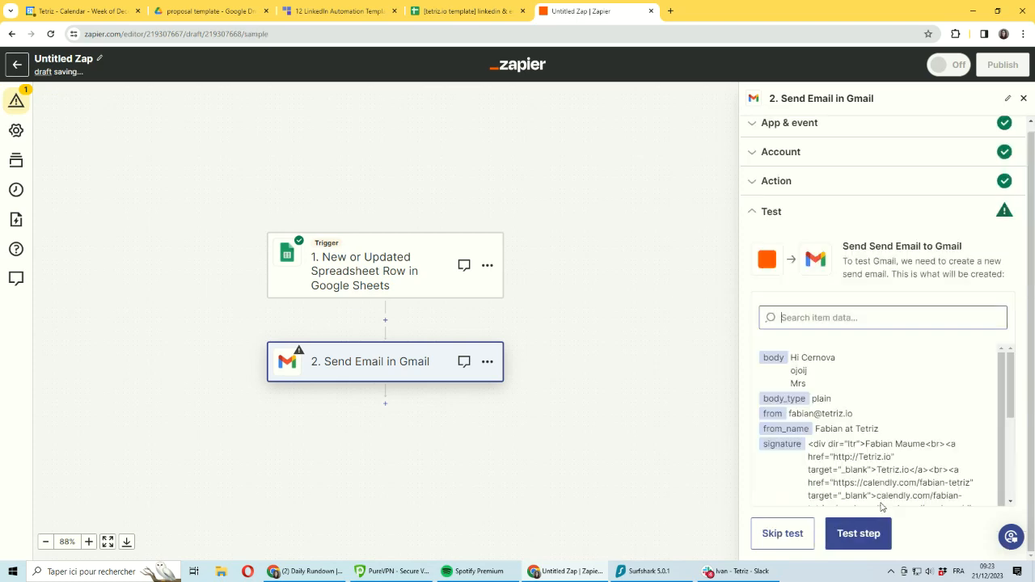
click(857, 534)
text(gm)
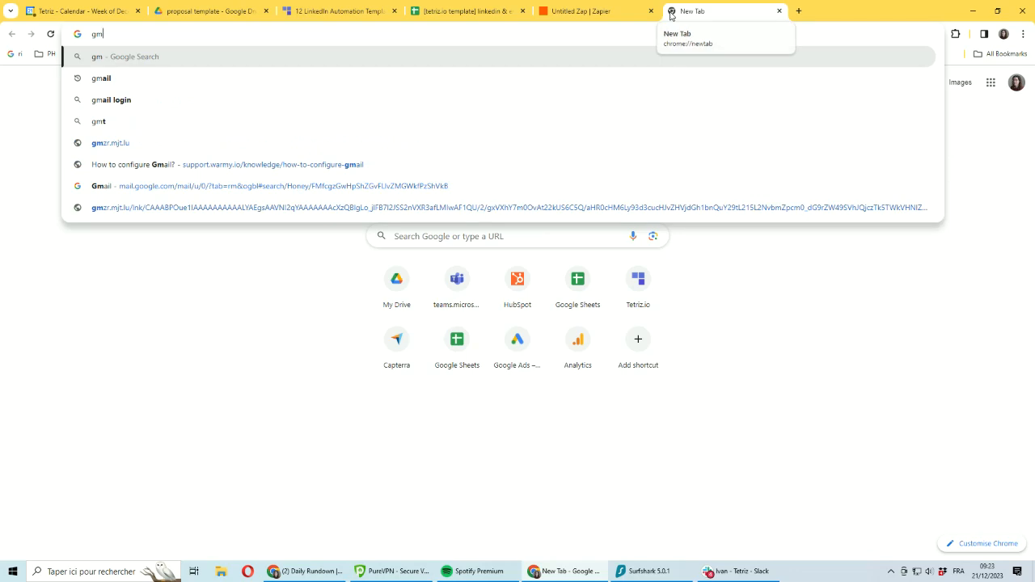
In Gmail's Sent folder, verify the Test email reads Hi Cernova and Mrs
key(Return)
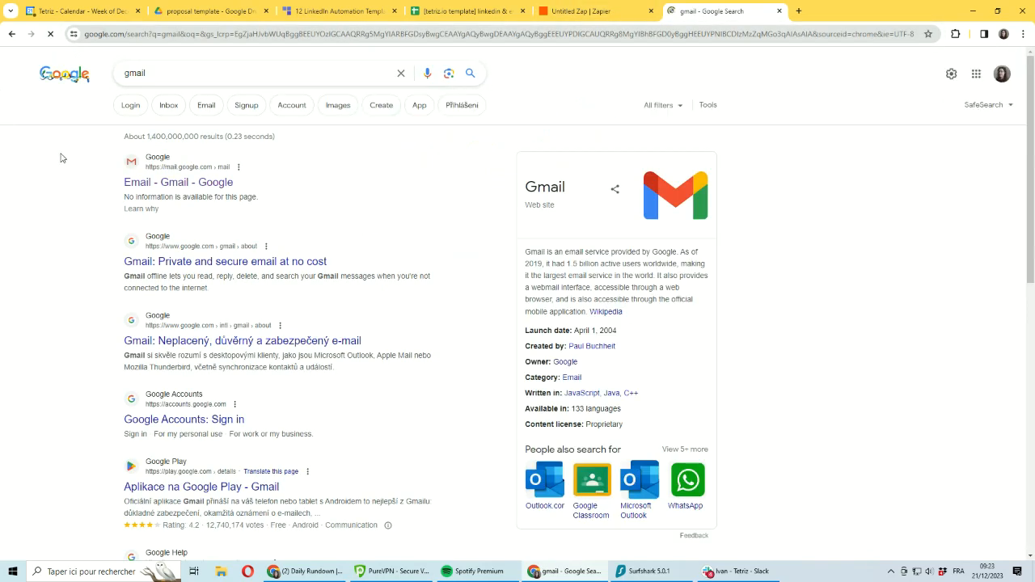
click(178, 182)
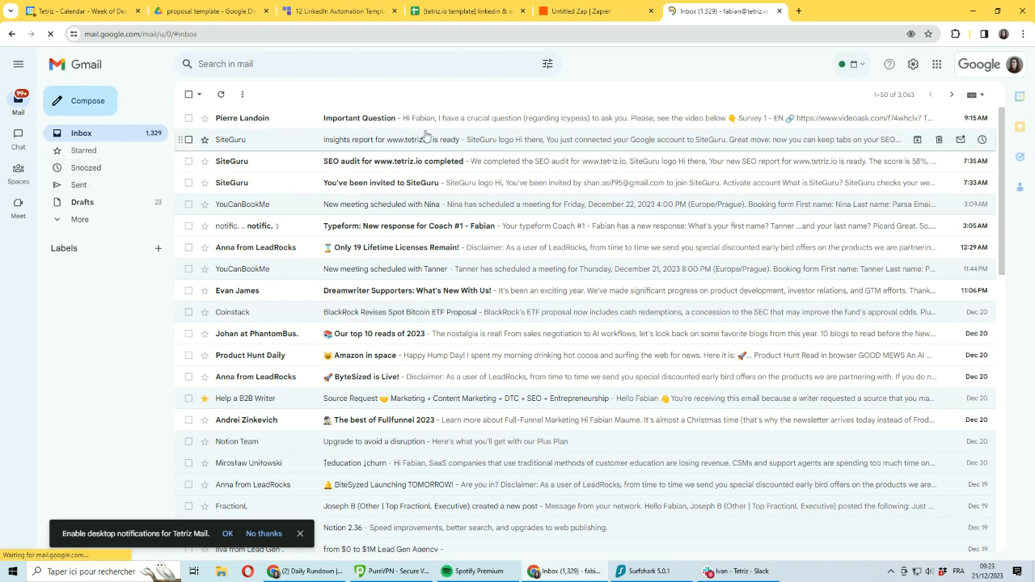
click(80, 184)
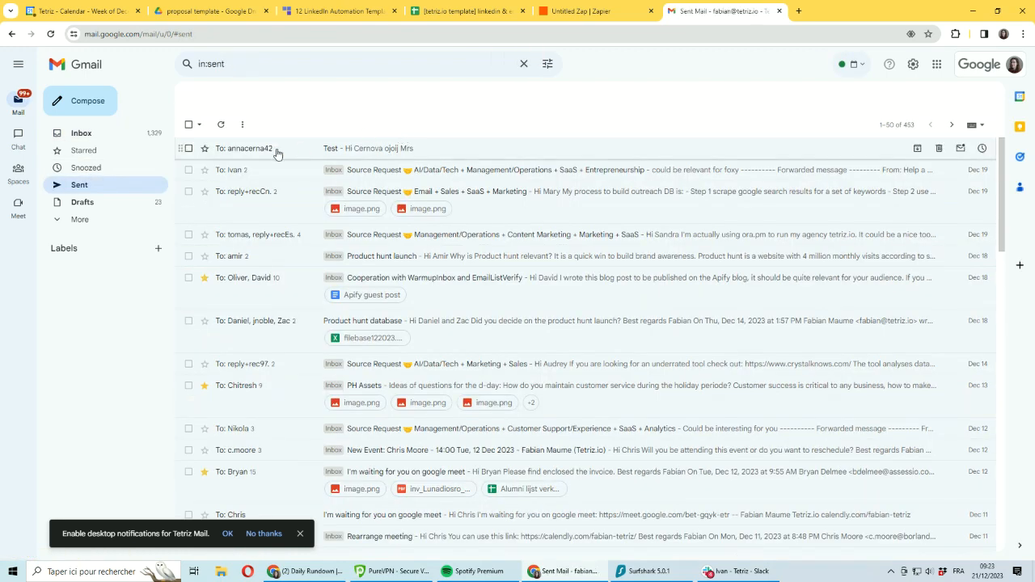
click(368, 149)
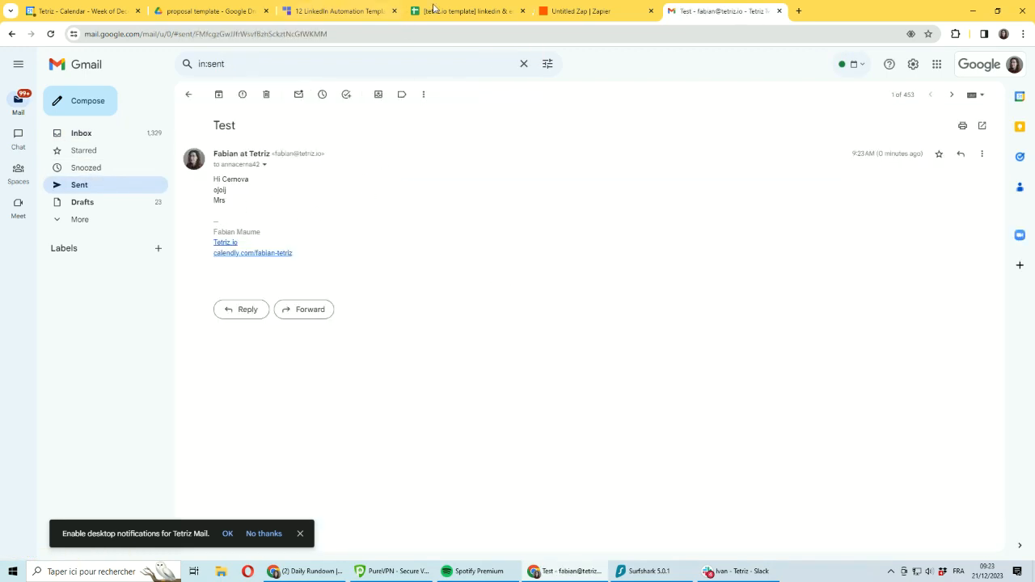
Publish the Zap and switch back to the spreadsheet
click(595, 9)
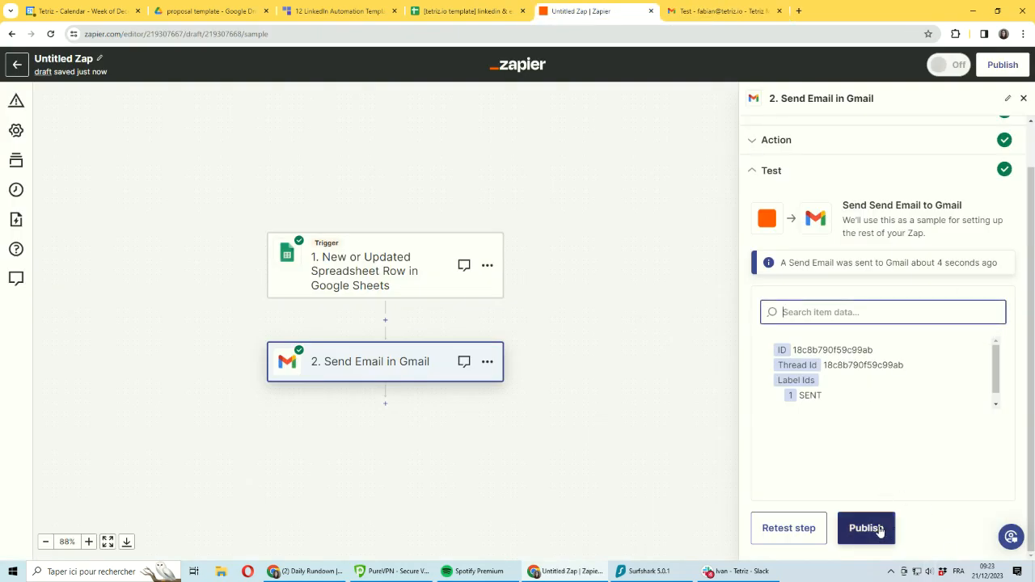
click(866, 527)
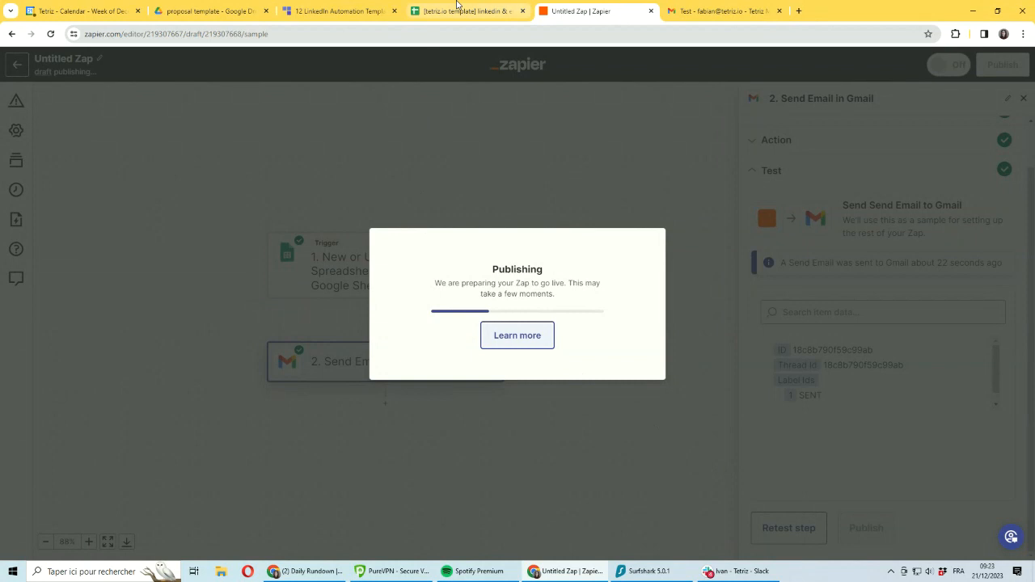
click(467, 9)
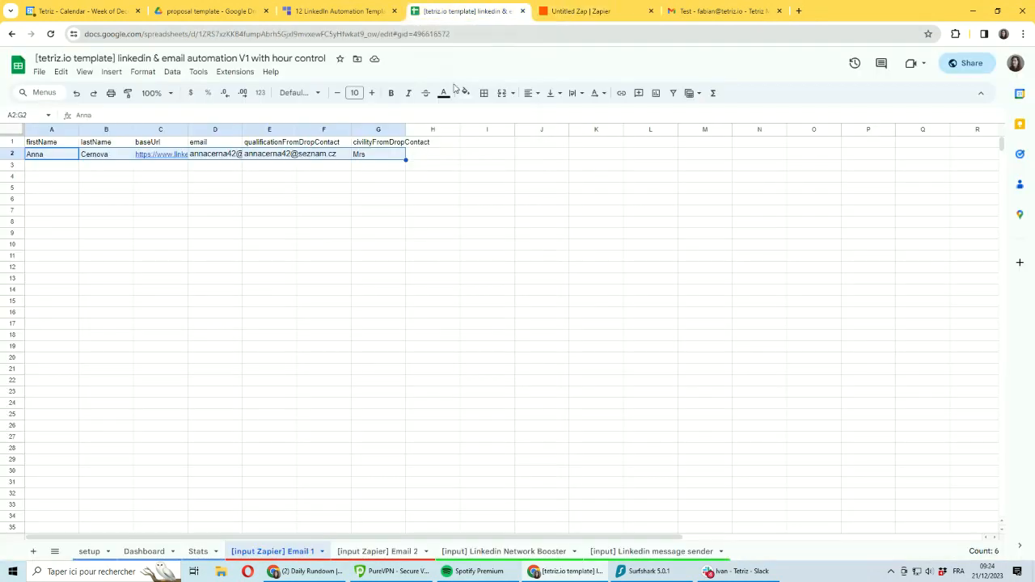
Inspect cell A3's formula on Email 1, then review the Dashboard and setup sheets
click(107, 176)
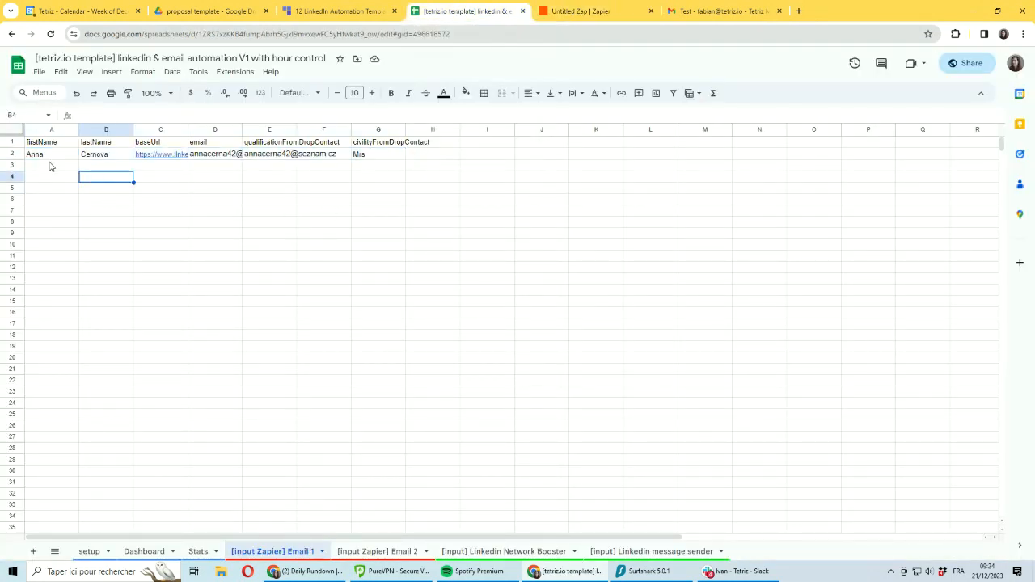
click(52, 165)
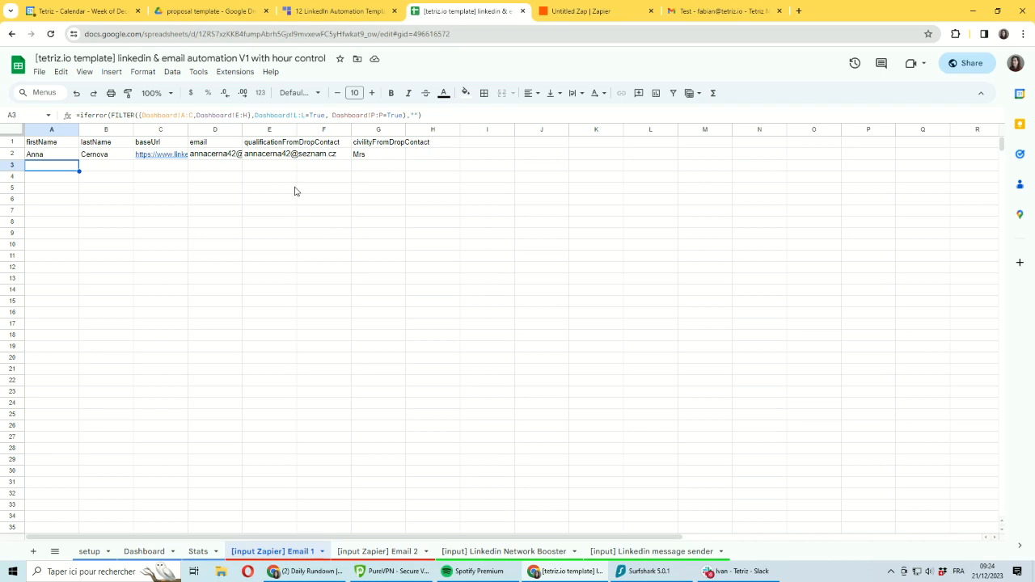
click(144, 550)
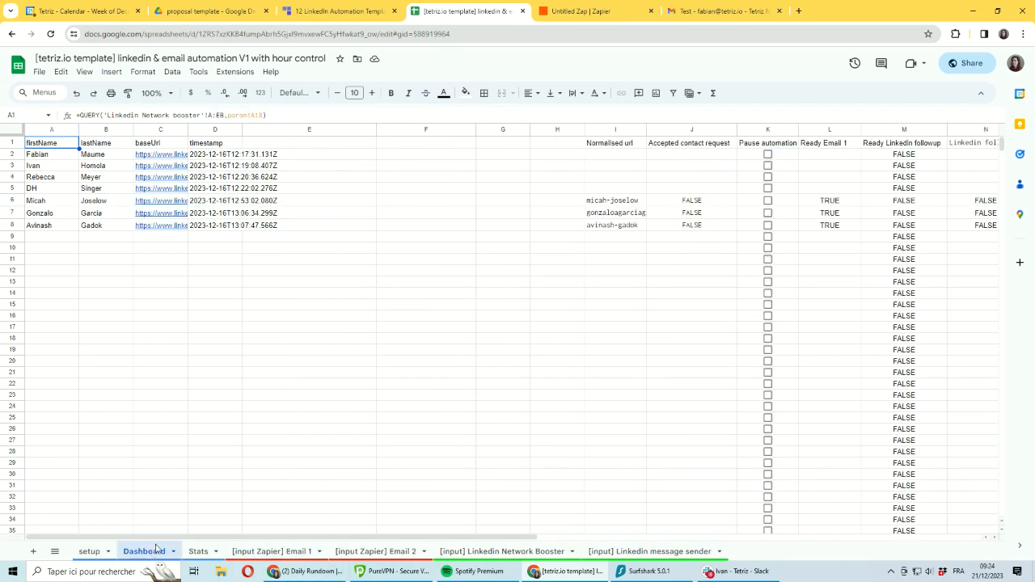
click(89, 550)
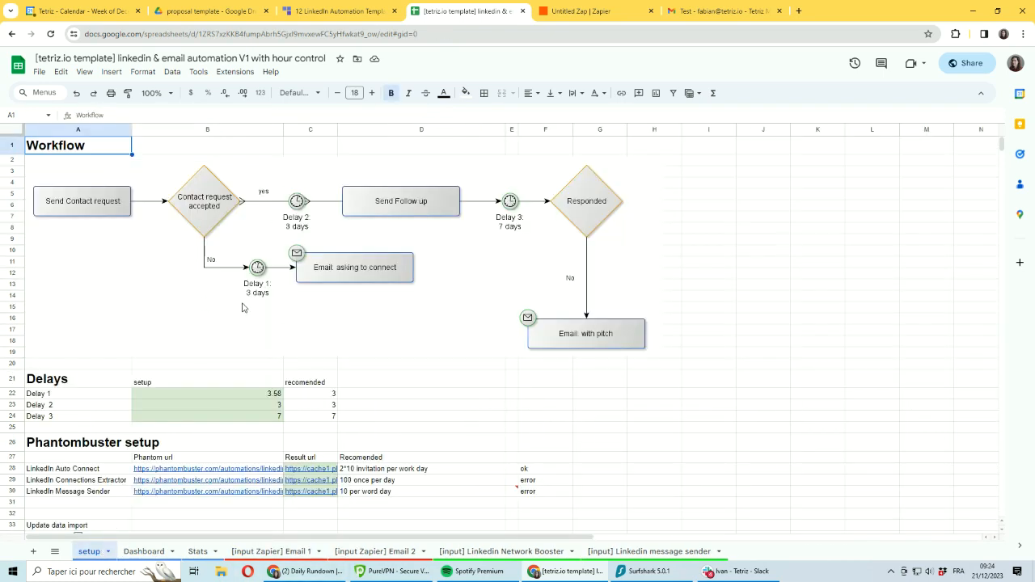
mouse_move(272, 255)
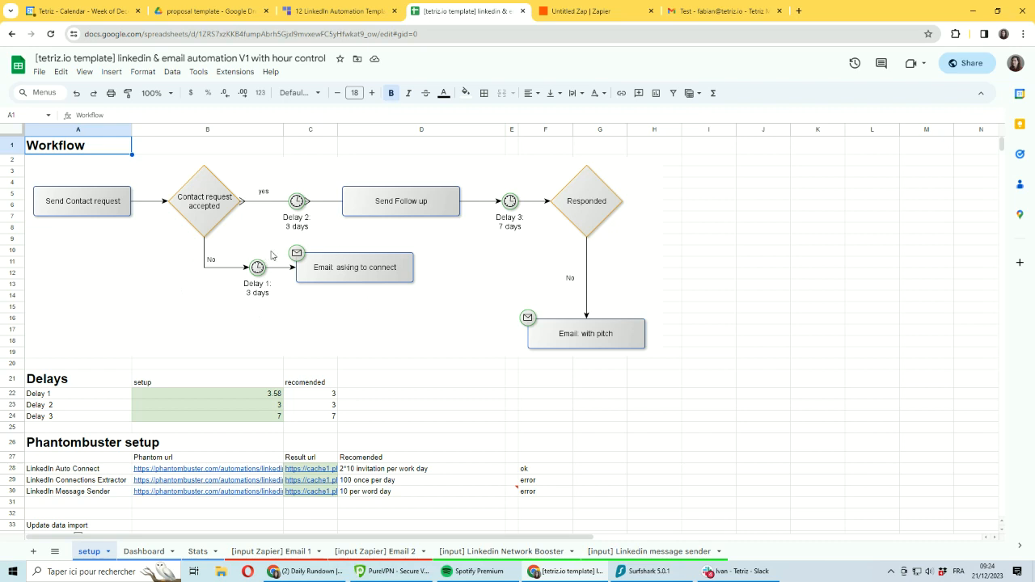
mouse_move(412, 306)
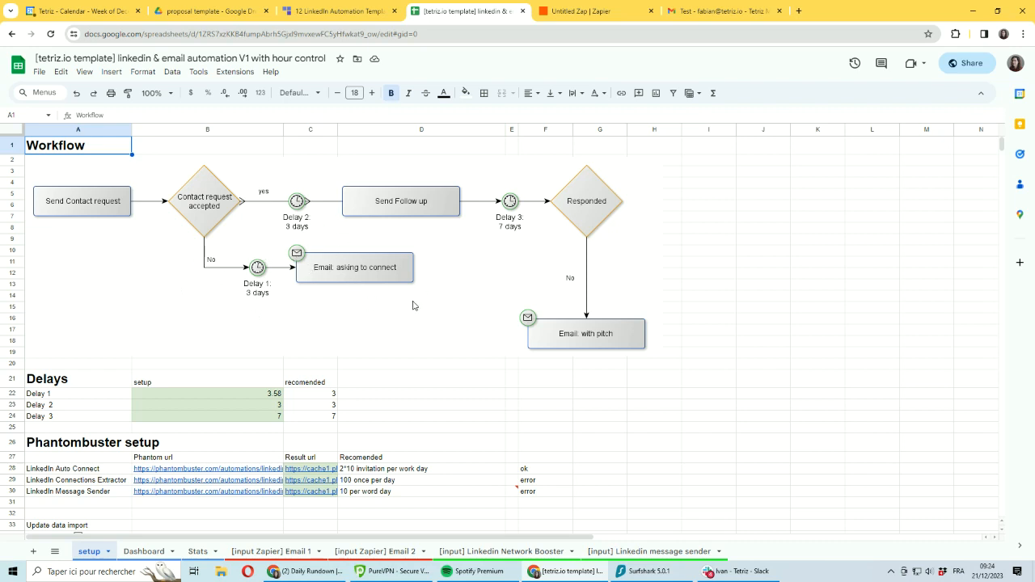
mouse_move(573, 349)
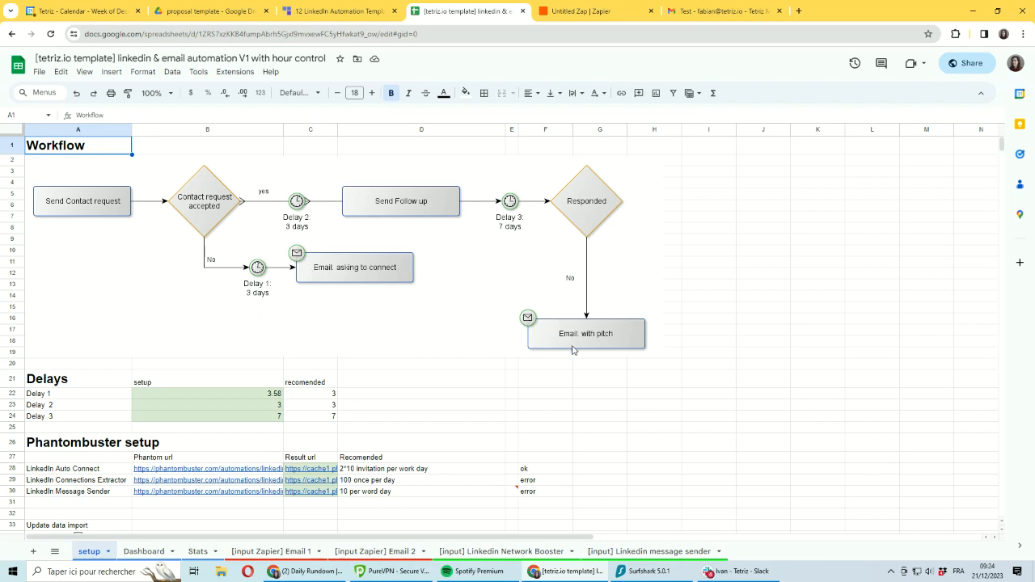